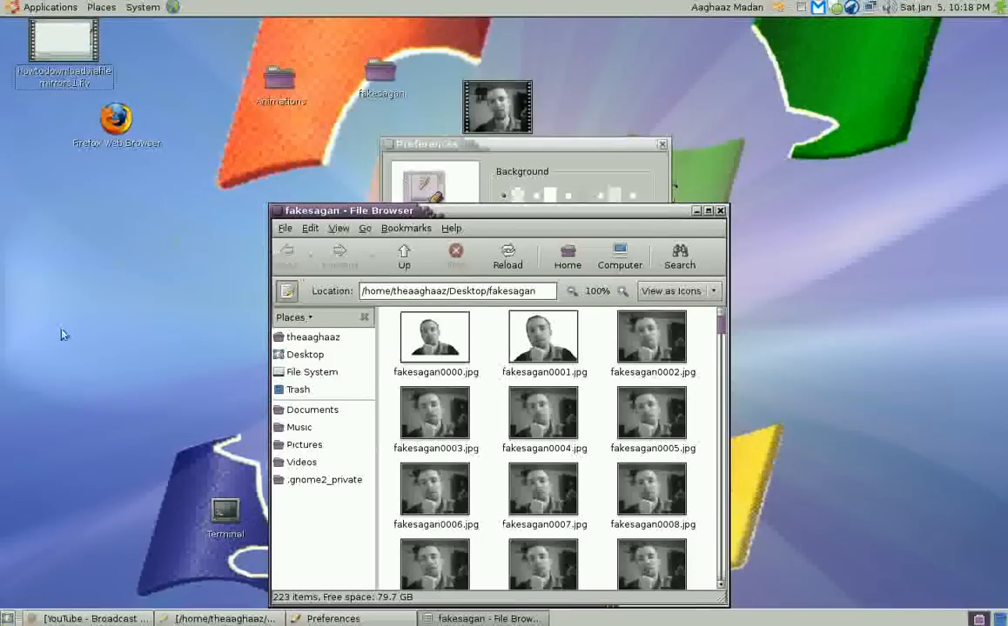
{"action": "mouse_move", "coordinate": [179, 171]}
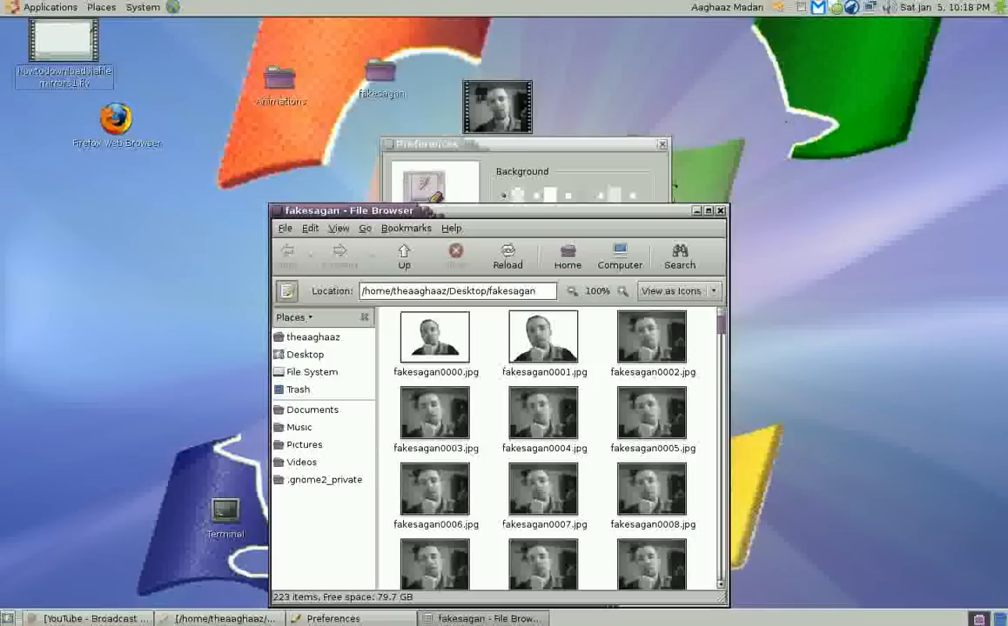
{"action": "mouse_move", "coordinate": [155, 59]}
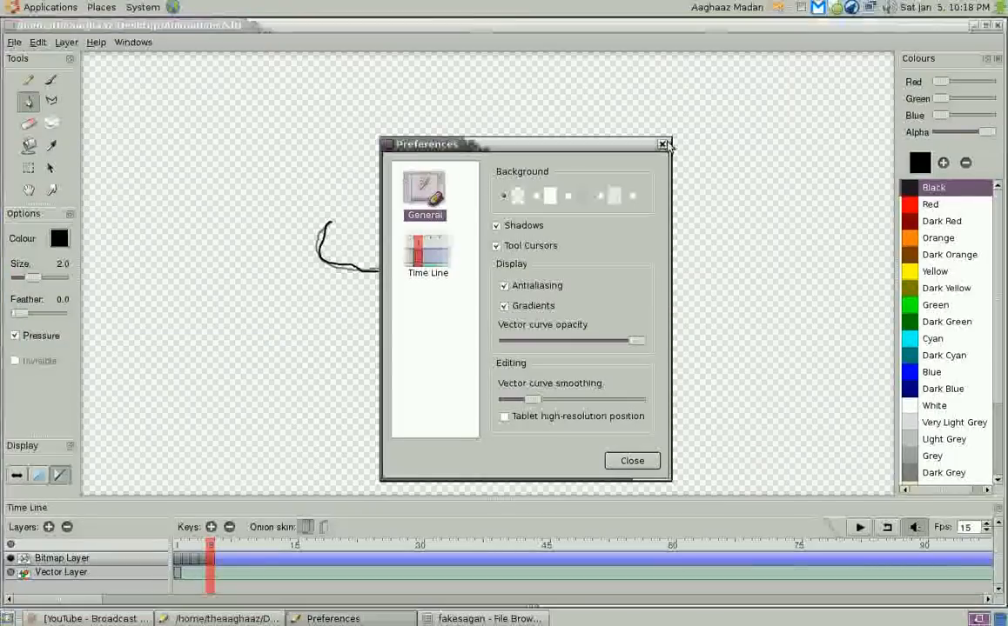
- Close Preferences and retrace the canvas curve with a thicker pen stroke
{"action": "left_click", "coordinate": [632, 459]}
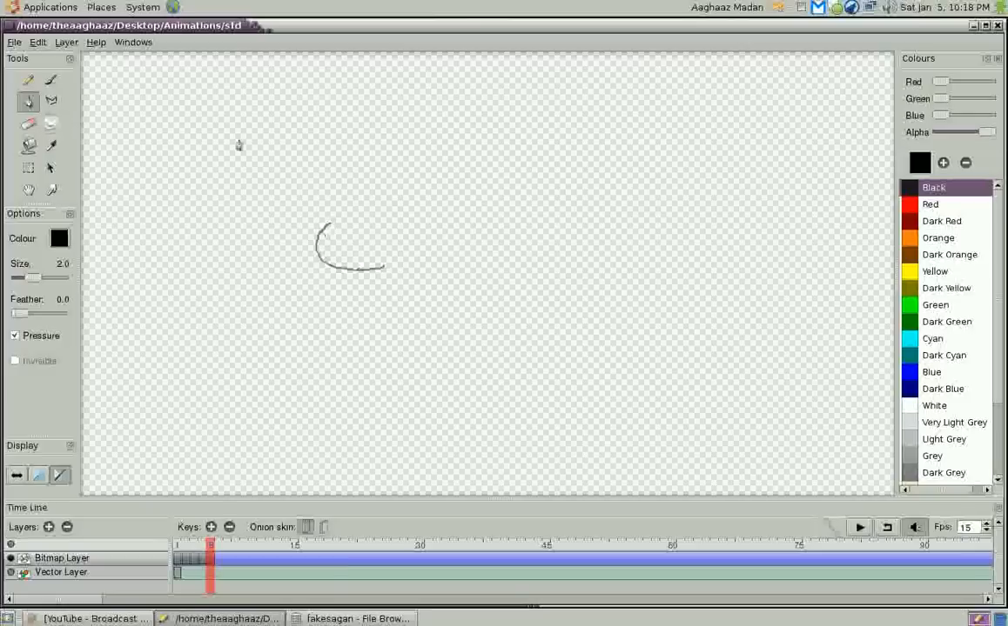
{"action": "mouse_move", "coordinate": [388, 146]}
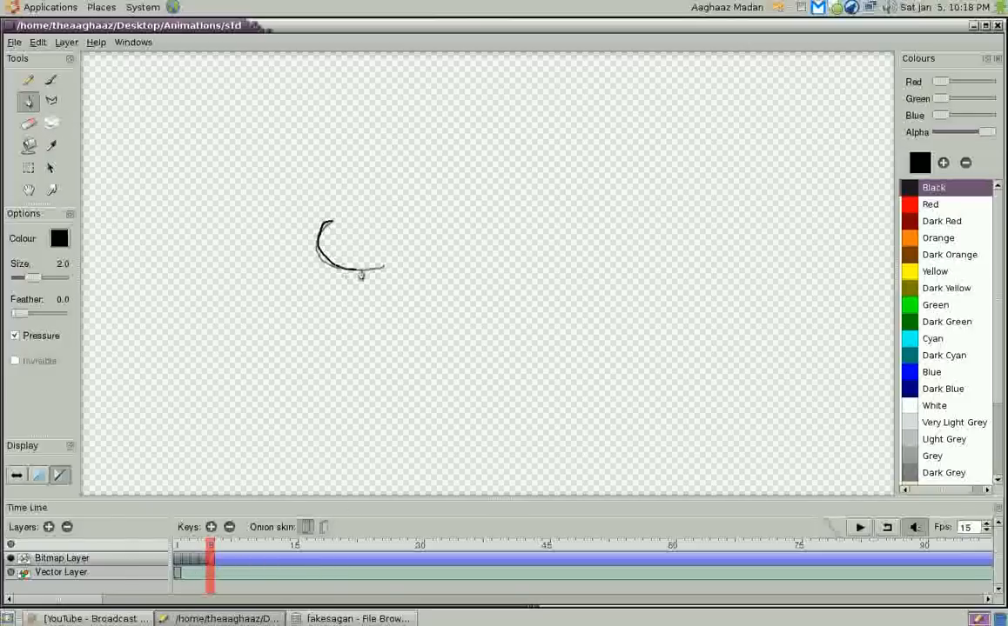
{"action": "left_click_drag", "start_coordinate": [348, 261], "coordinate": [383, 258]}
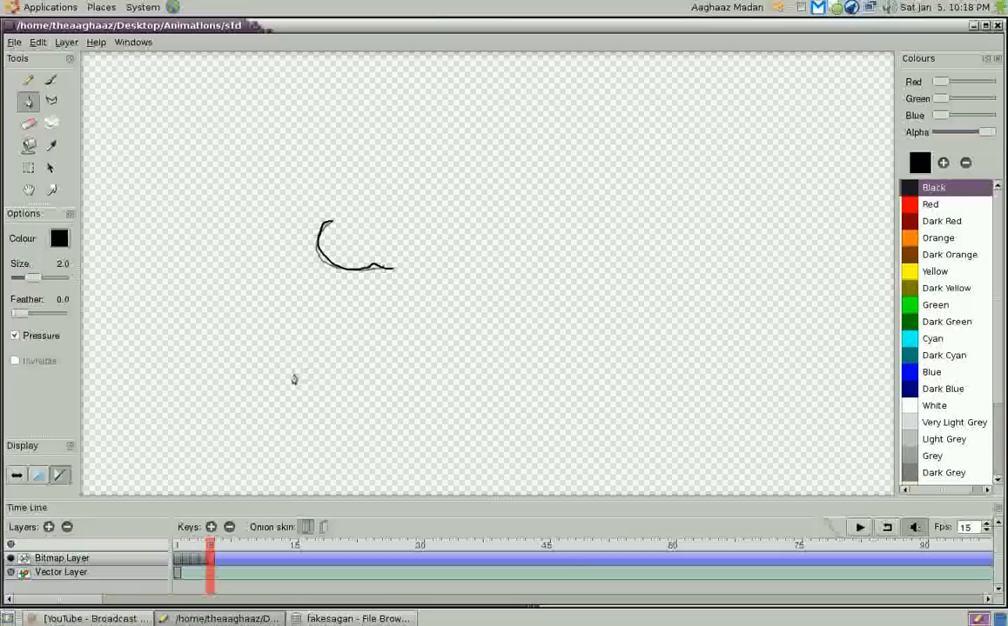
{"action": "mouse_move", "coordinate": [357, 56]}
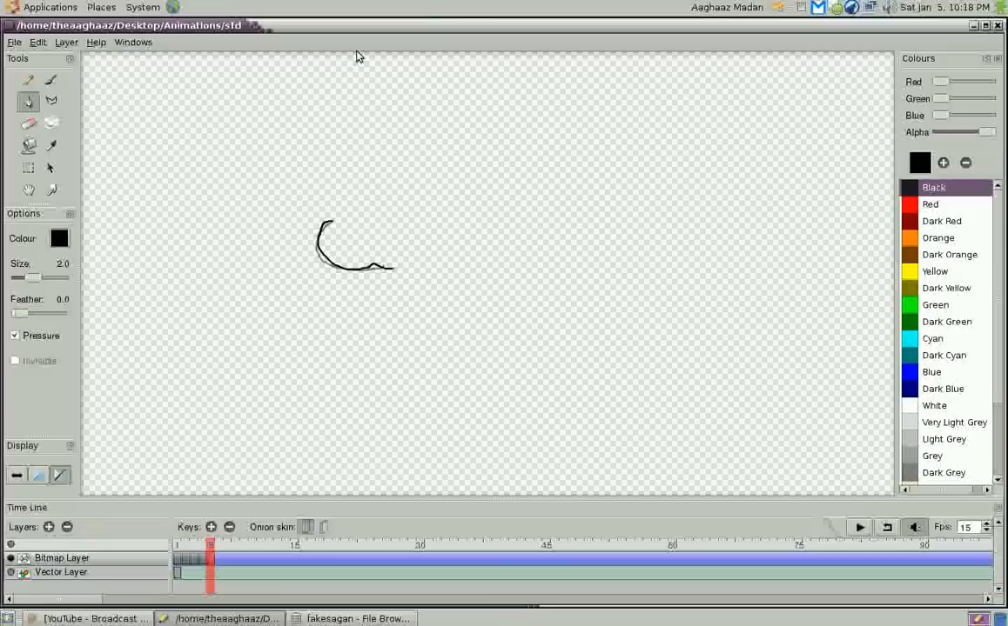
{"action": "mouse_move", "coordinate": [38, 46]}
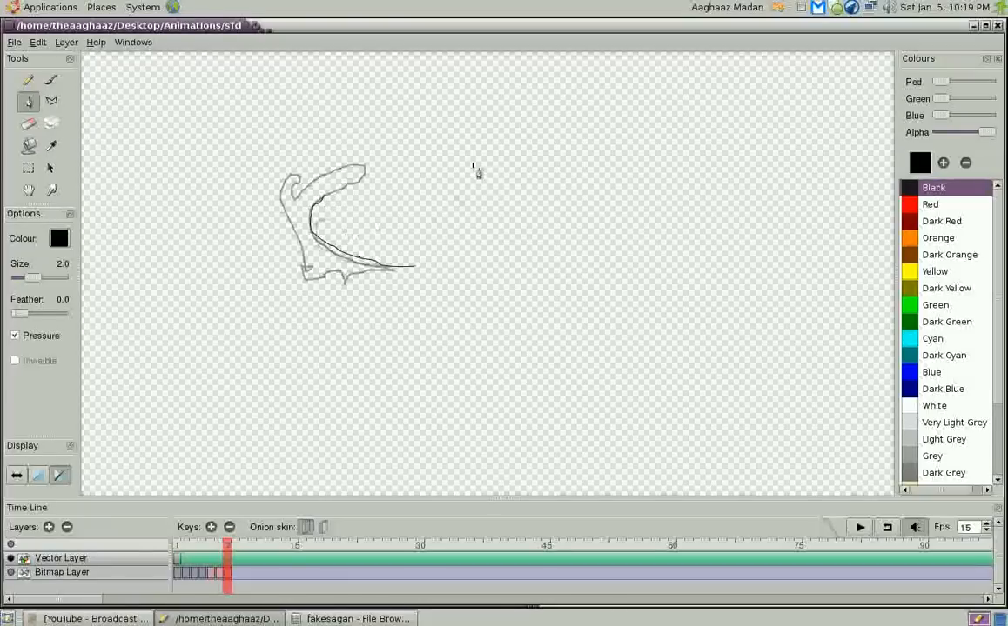
- Sketch a faint curve near the lower right of the canvas
{"action": "left_click_drag", "start_coordinate": [473, 165], "coordinate": [484, 195]}
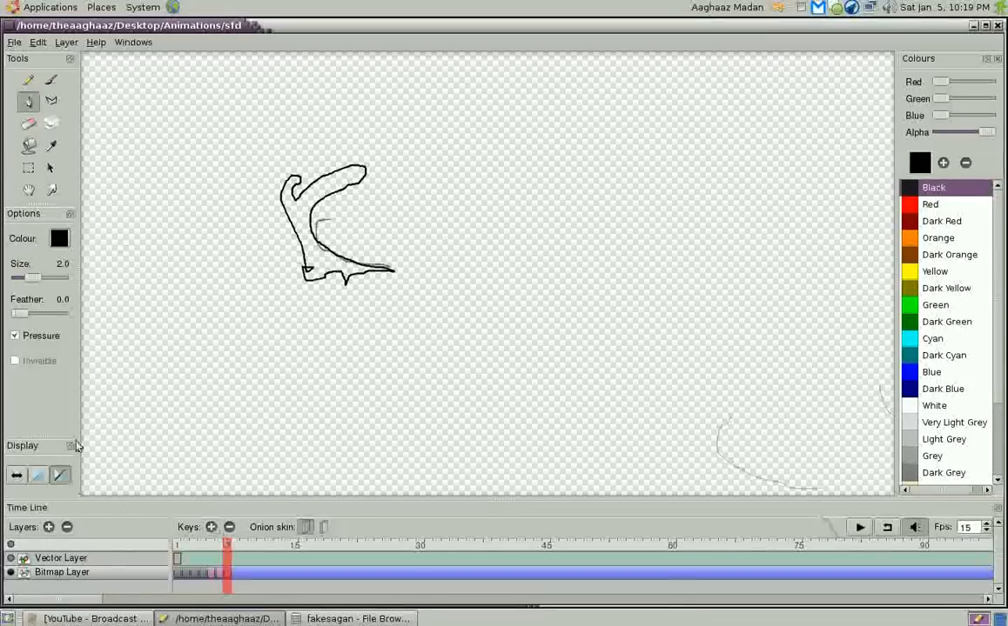
{"action": "mouse_move", "coordinate": [216, 143]}
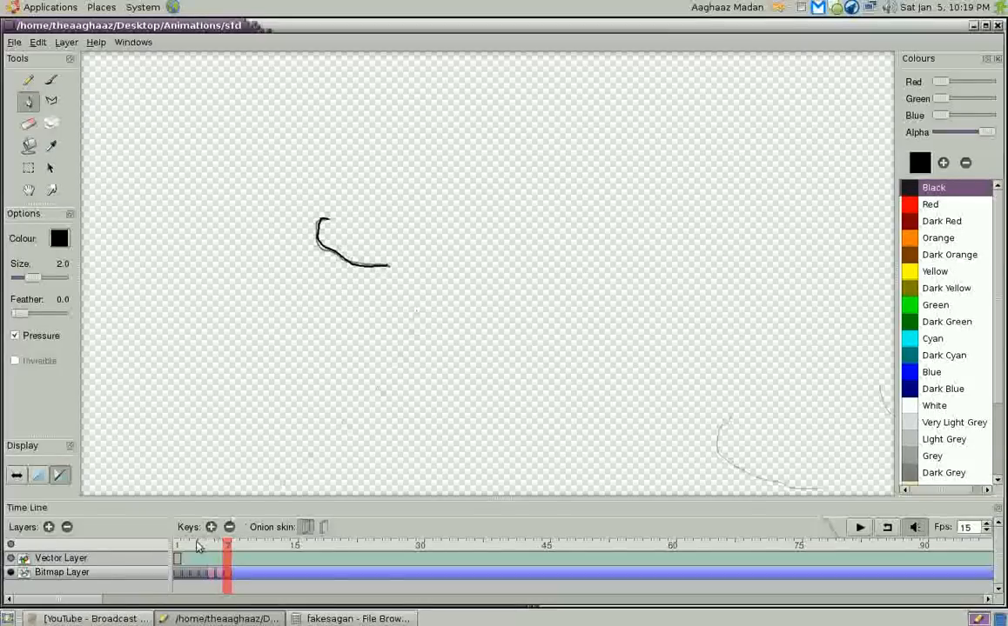
- Look at the File menu commands before heading to Edit > Preferences
{"action": "left_click", "coordinate": [14, 43]}
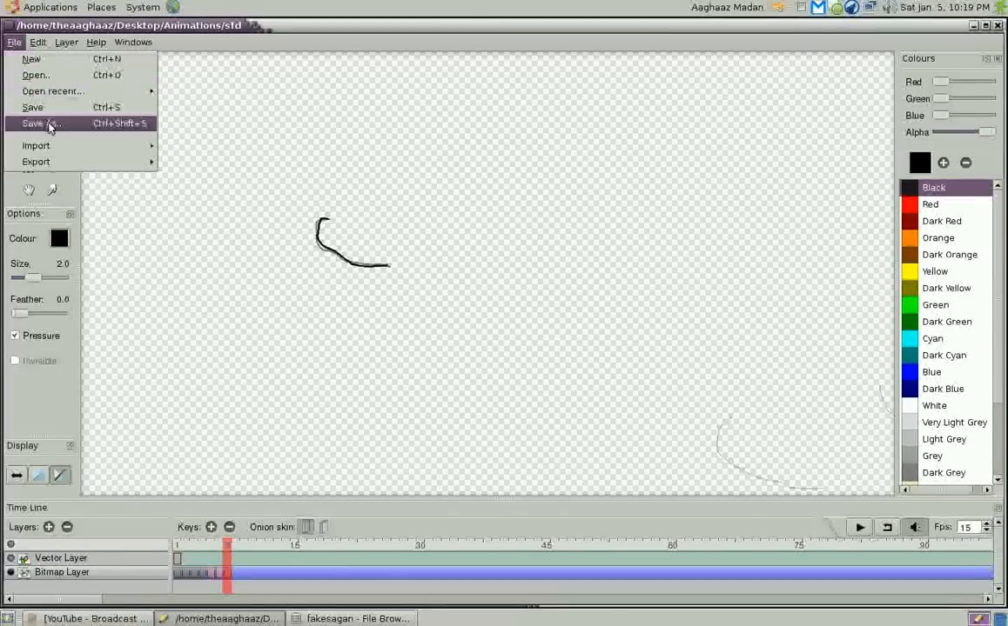
{"action": "mouse_move", "coordinate": [35, 162]}
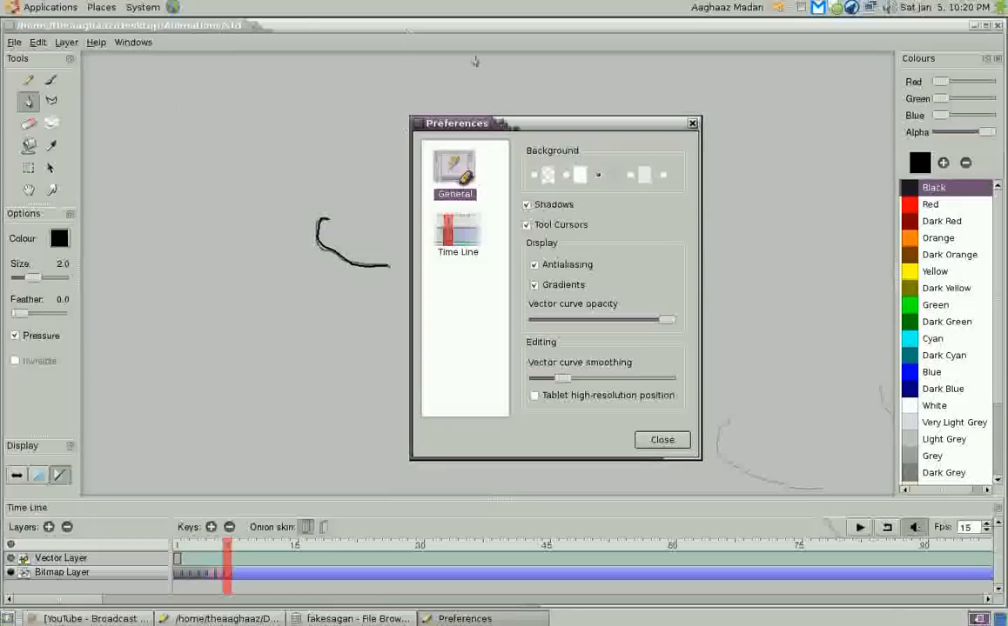
{"action": "mouse_move", "coordinate": [643, 184]}
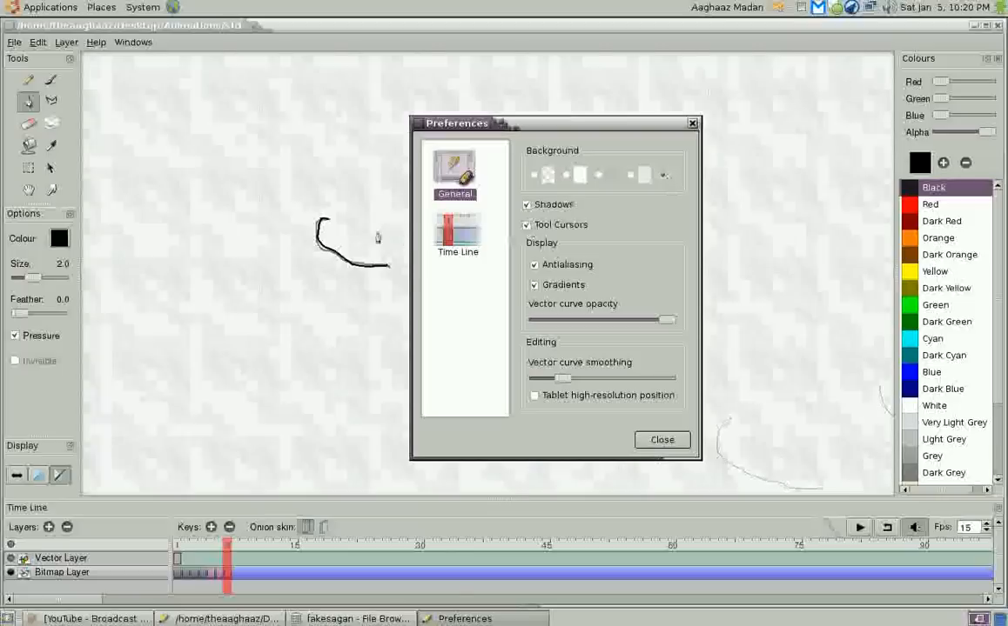
- Move the Preferences window aside and back, then close it with the checkerboard background kept
{"action": "left_click_drag", "start_coordinate": [456, 122], "coordinate": [80, 199]}
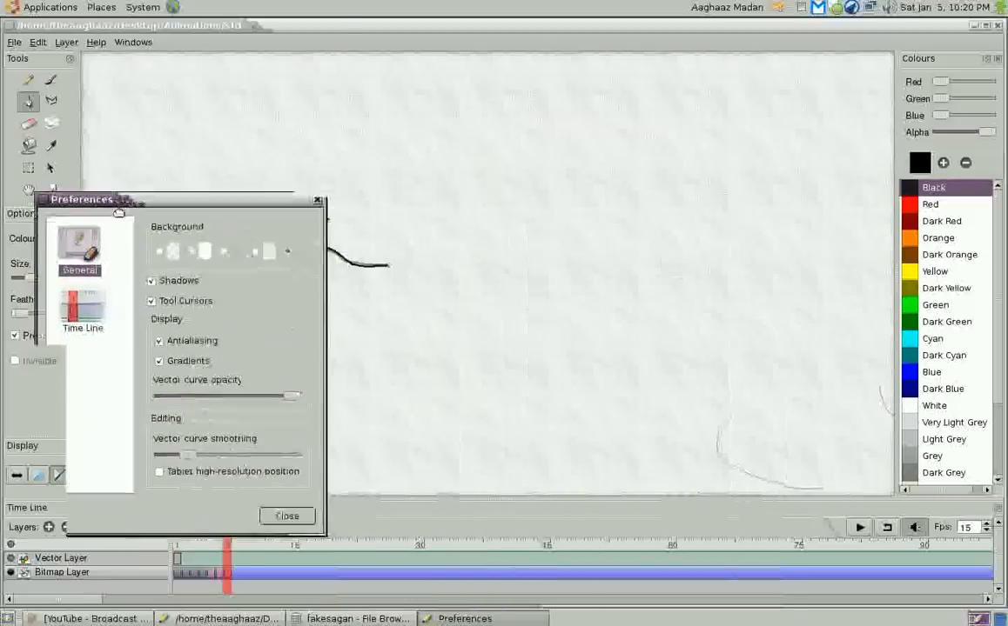
{"action": "left_click_drag", "start_coordinate": [118, 198], "coordinate": [498, 118]}
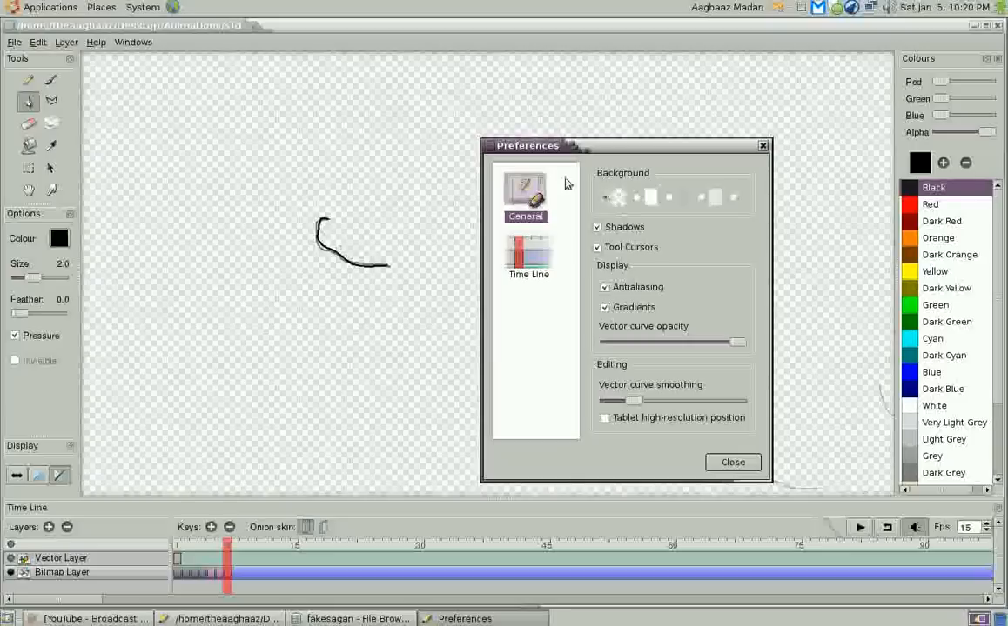
{"action": "mouse_move", "coordinate": [376, 133]}
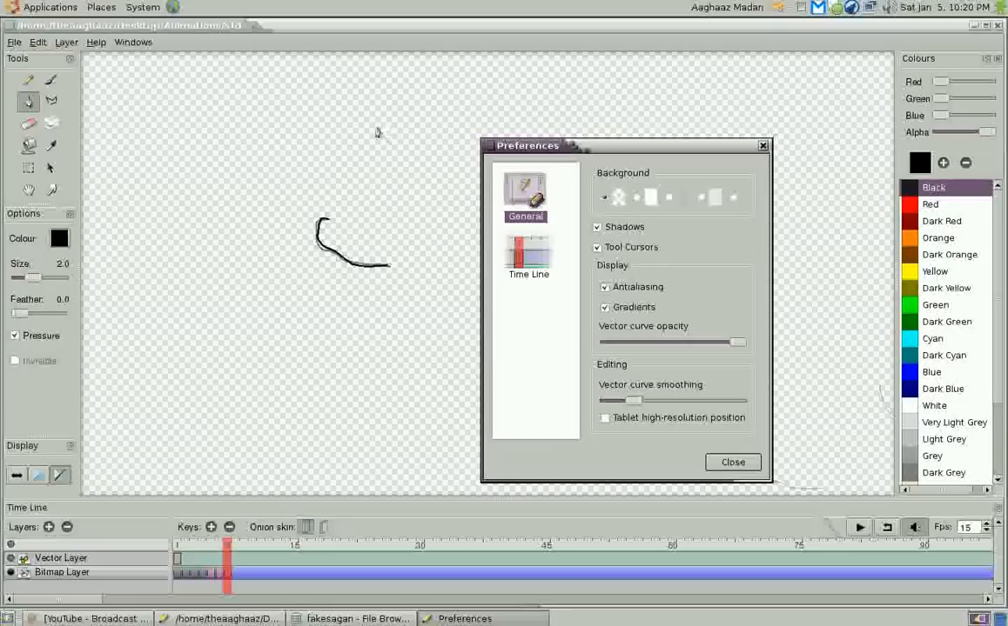
{"action": "mouse_move", "coordinate": [193, 66]}
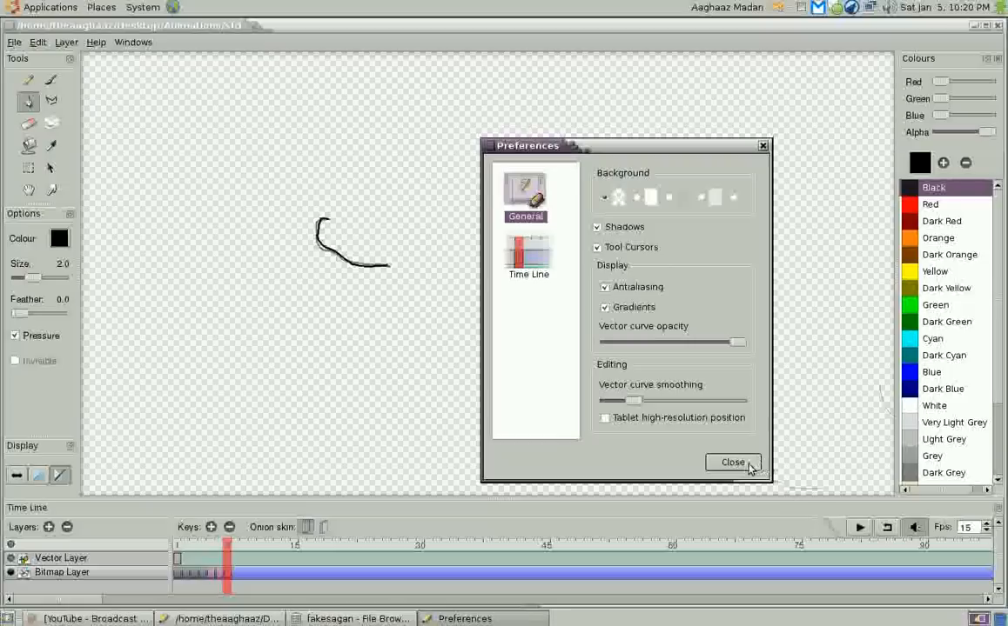
{"action": "left_click", "coordinate": [733, 463]}
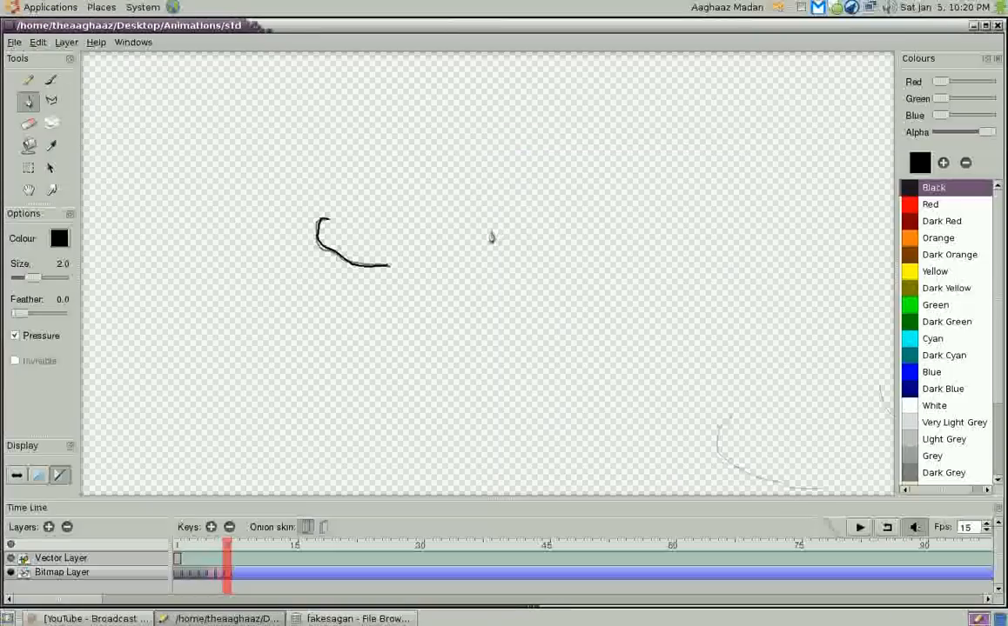
{"action": "mouse_move", "coordinate": [581, 330]}
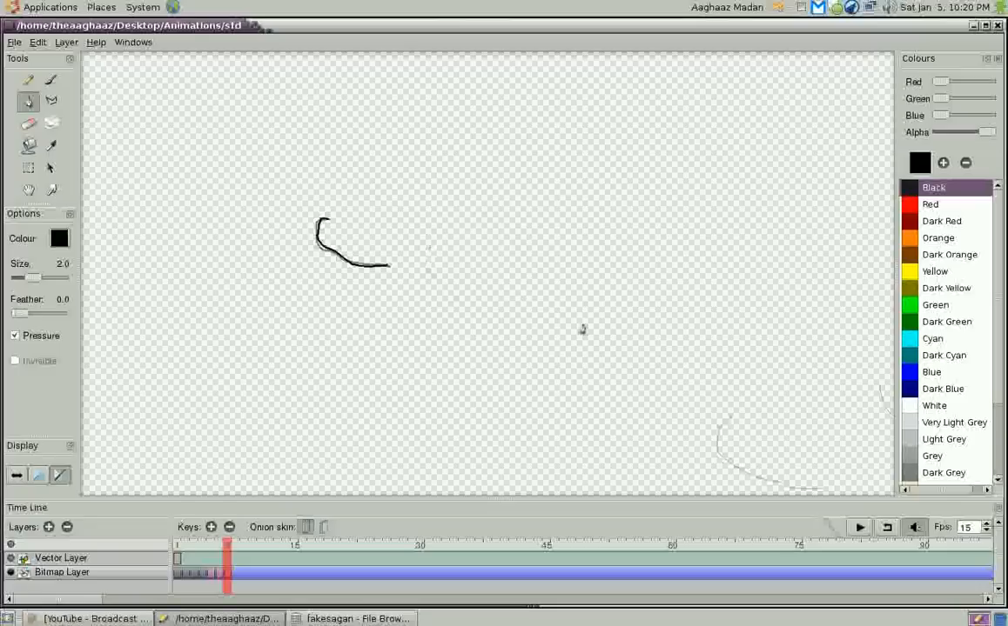
{"action": "mouse_move", "coordinate": [866, 219]}
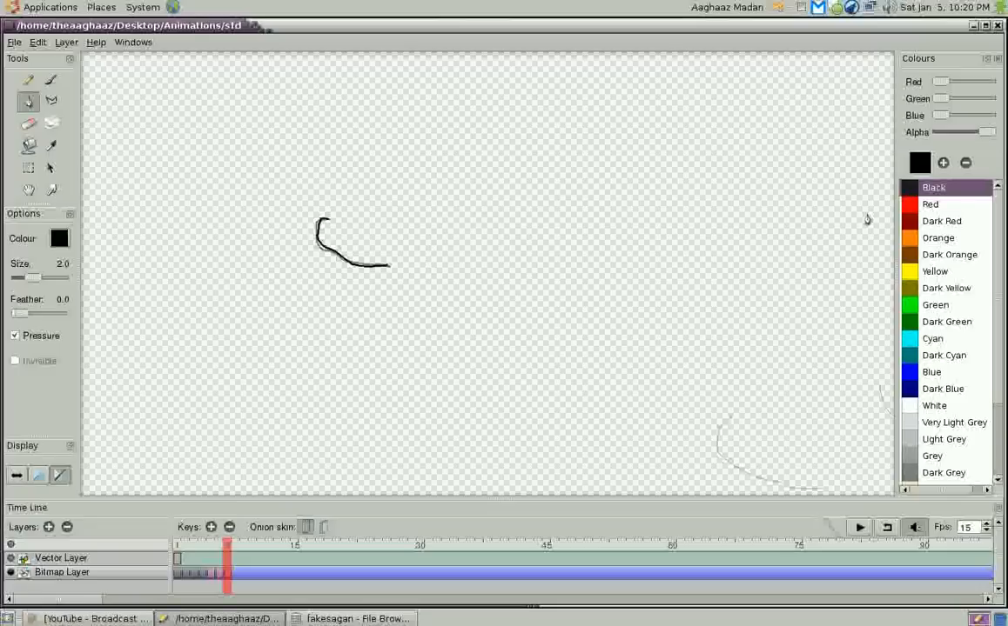
{"action": "mouse_move", "coordinate": [661, 75]}
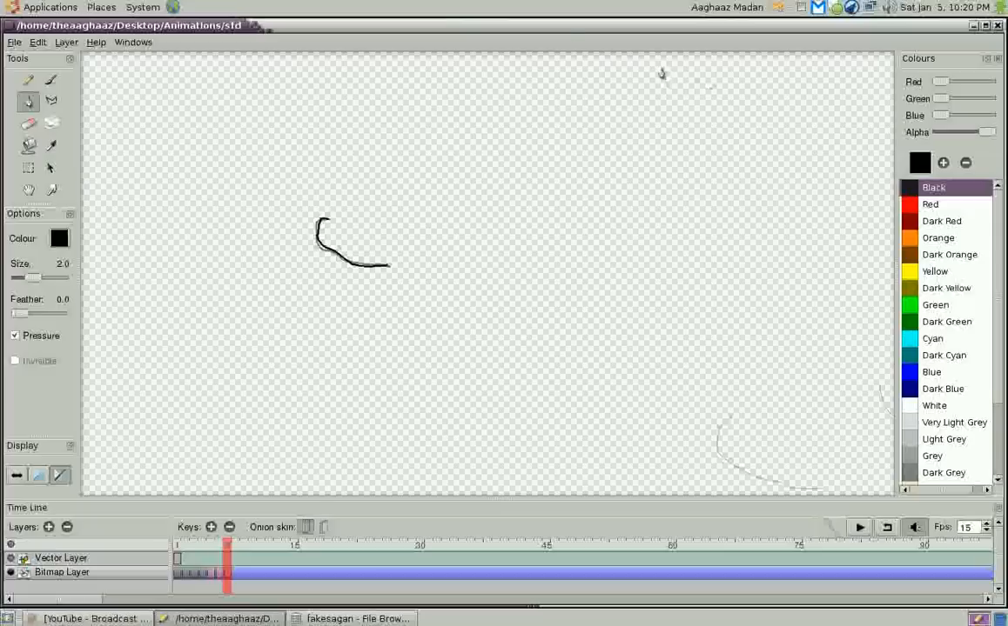
- Switch to the GNOME File Browser listing the fakesagan frames
{"action": "left_click", "coordinate": [49, 7]}
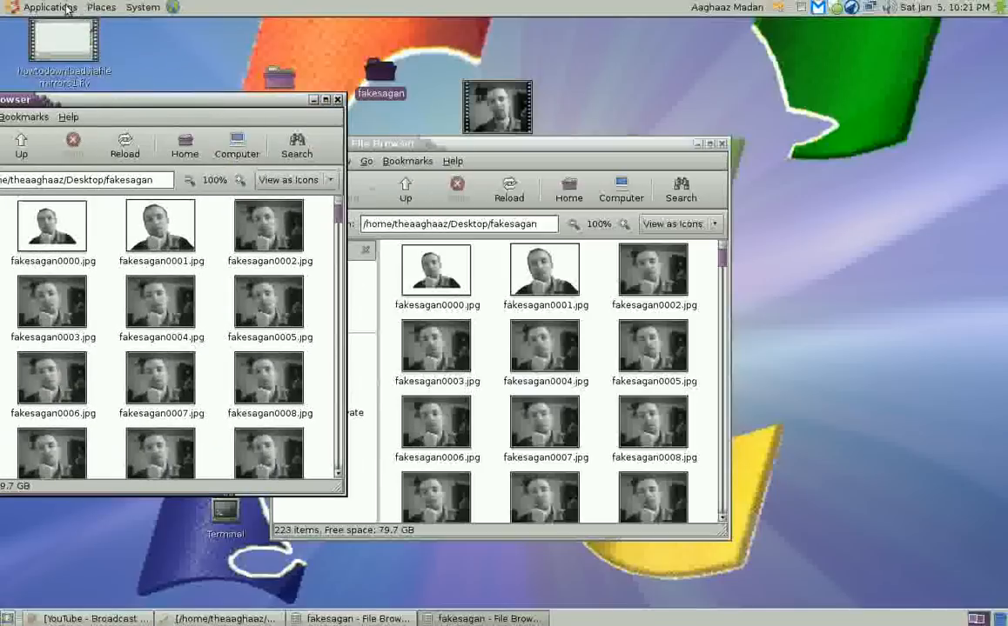
- Scroll through the fakesagan image frames, then browse Applications > Sound & Video
{"action": "left_click", "coordinate": [53, 7]}
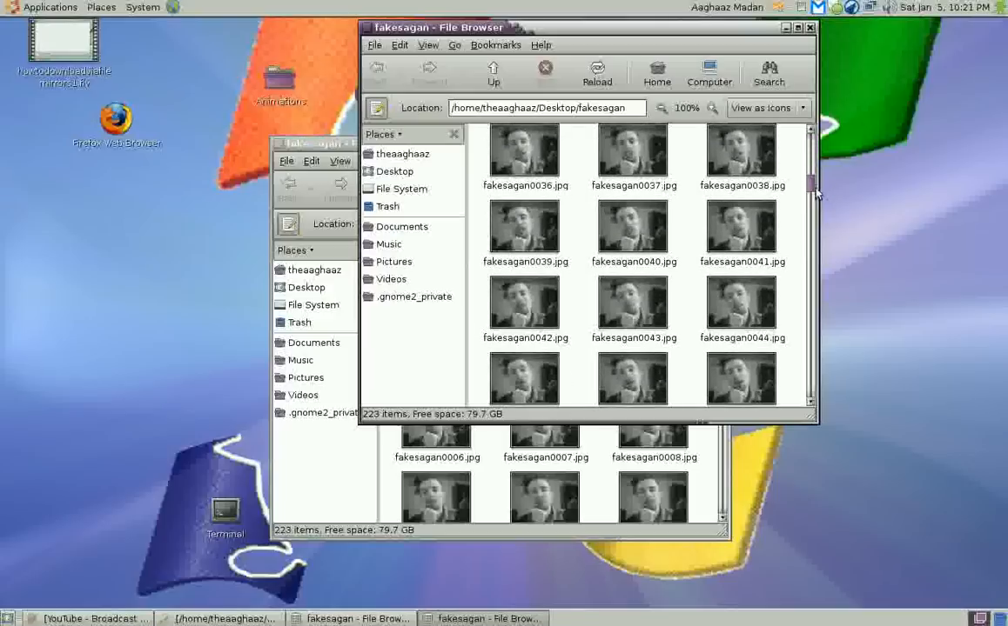
{"action": "scroll", "scroll_direction": "down", "scroll_amount": 3}
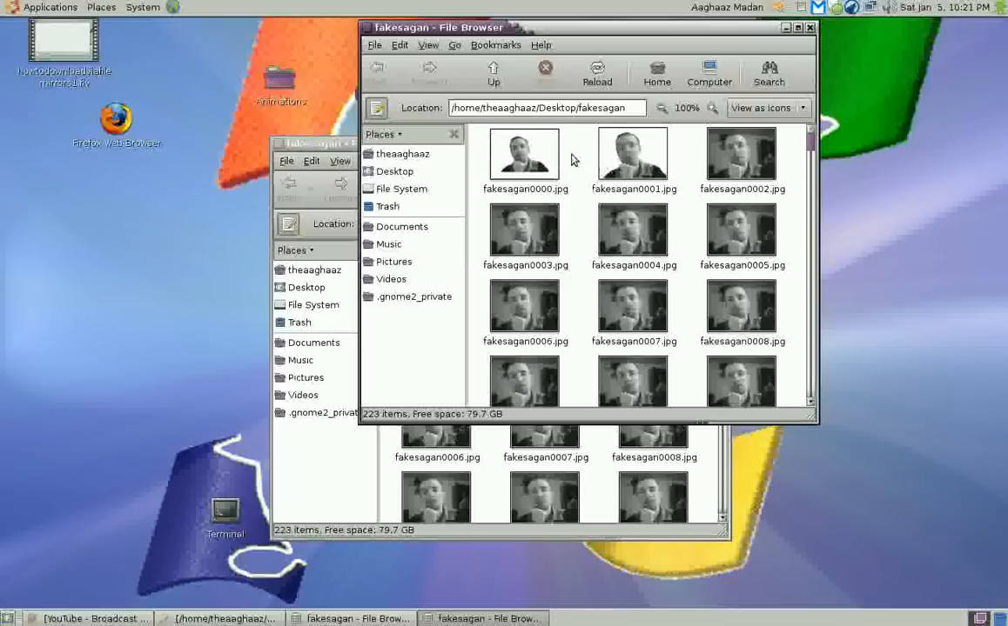
{"action": "mouse_move", "coordinate": [738, 167]}
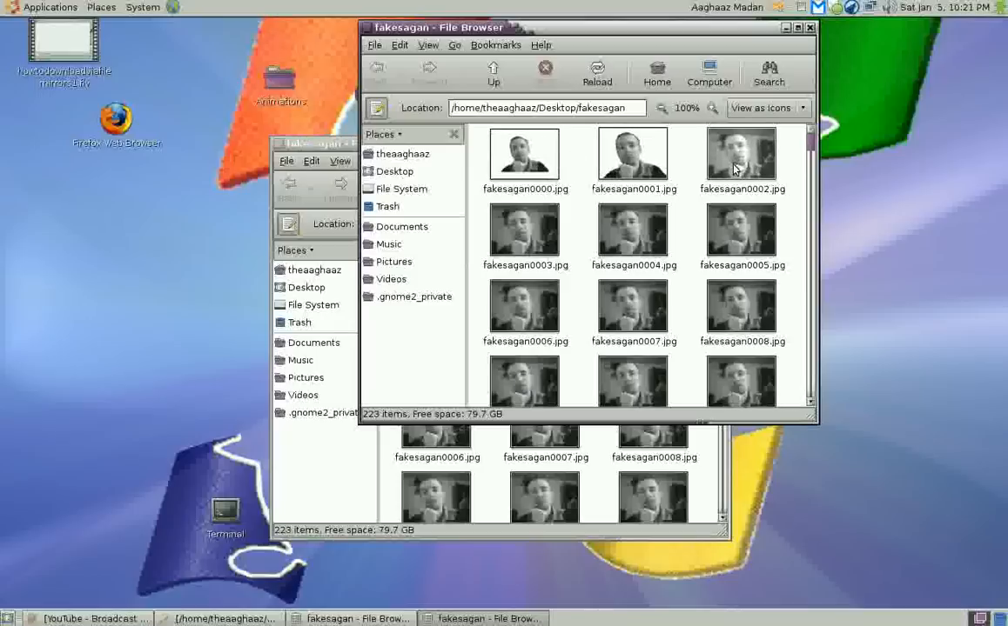
{"action": "mouse_move", "coordinate": [790, 190]}
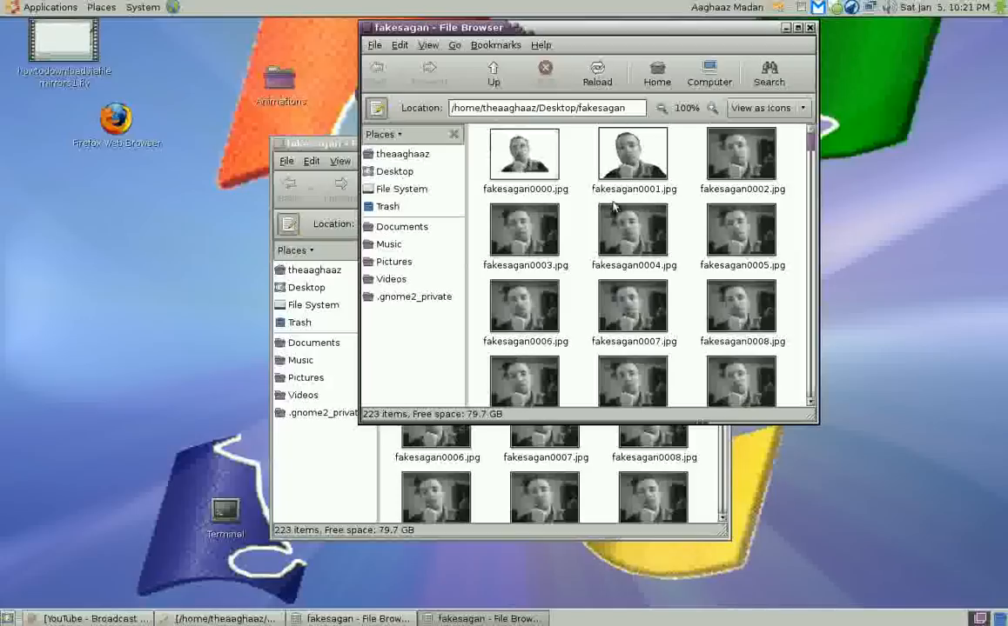
{"action": "scroll", "scroll_direction": "down", "scroll_amount": 3}
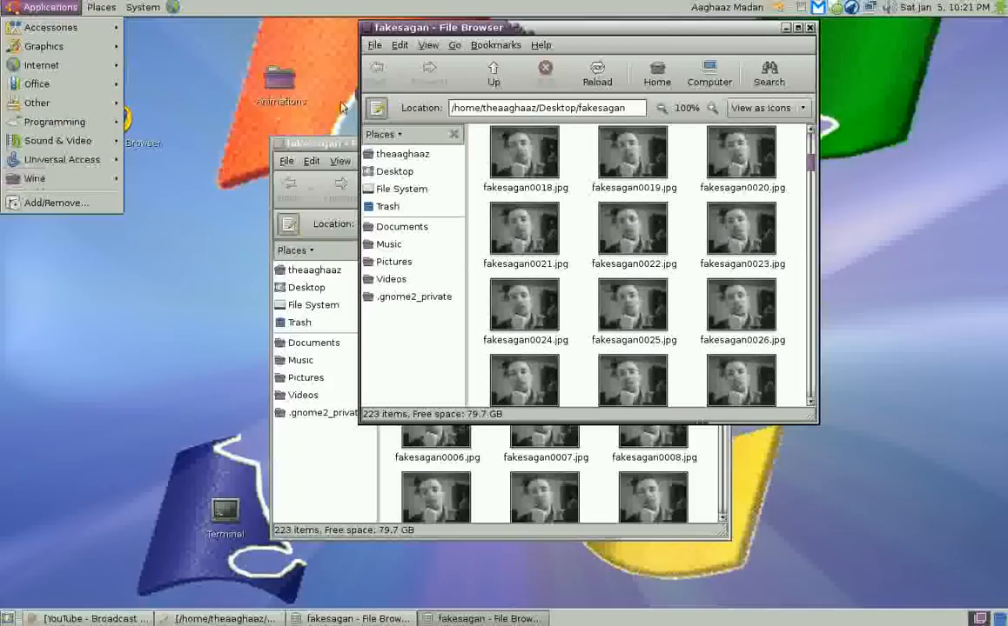
{"action": "left_click", "coordinate": [58, 139]}
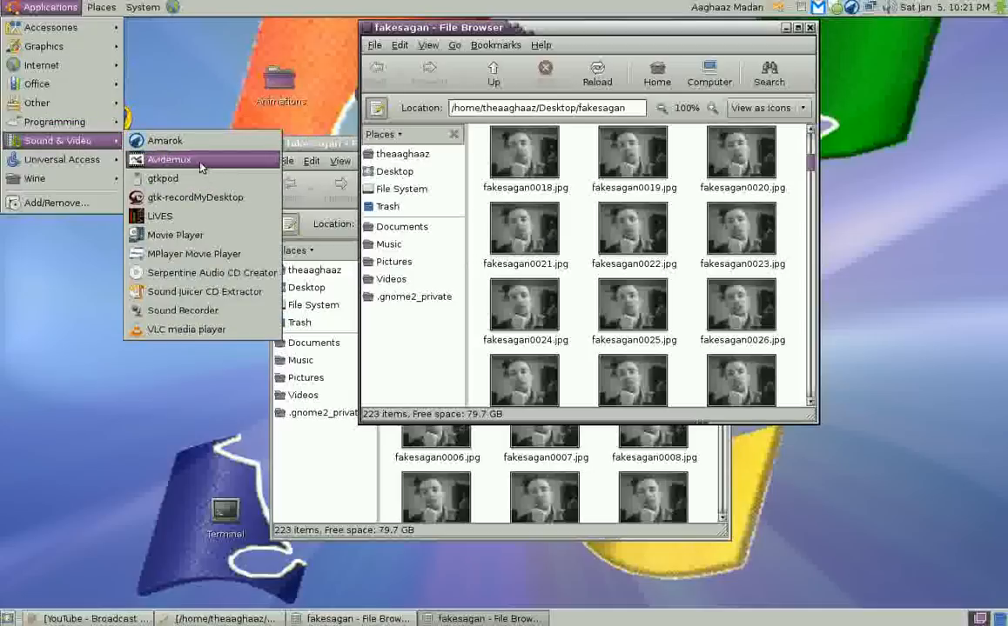
{"action": "mouse_move", "coordinate": [425, 271]}
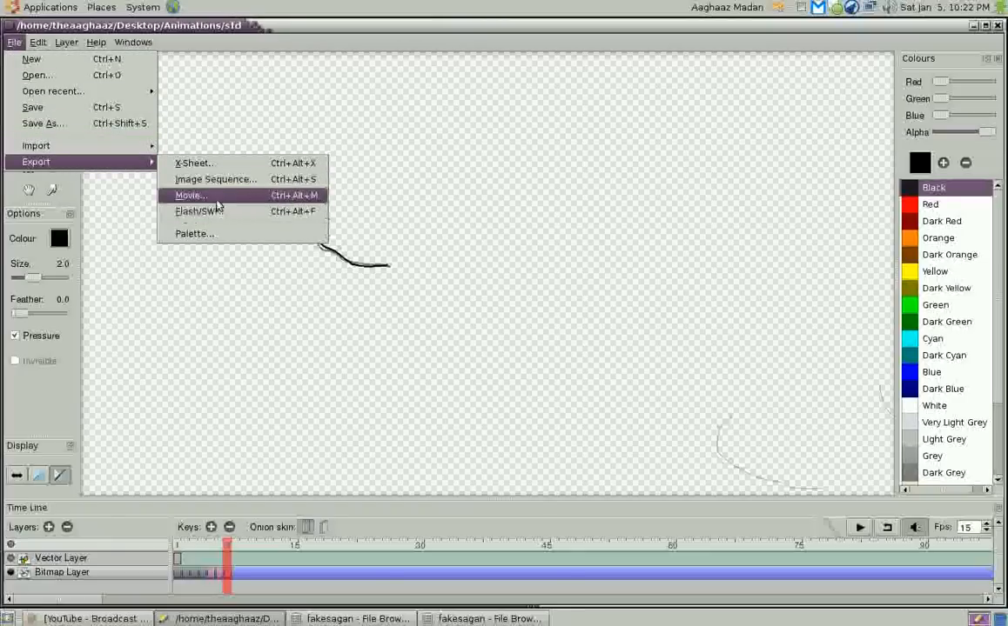
{"action": "mouse_move", "coordinate": [222, 216]}
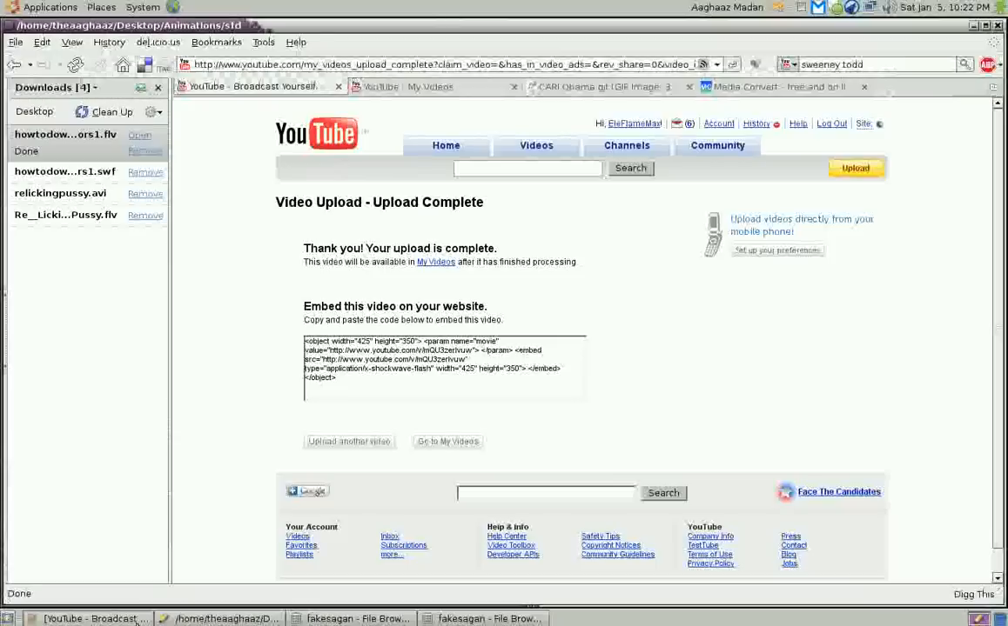
{"action": "mouse_move", "coordinate": [435, 268]}
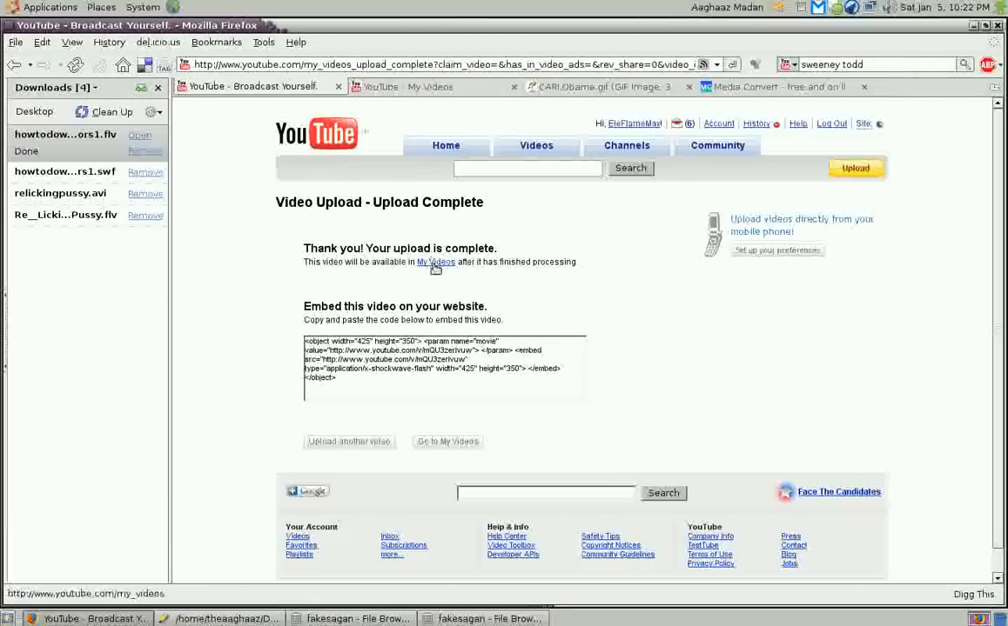
- Go to YouTube's My Videos list from the upload-complete page
{"action": "left_click", "coordinate": [434, 261]}
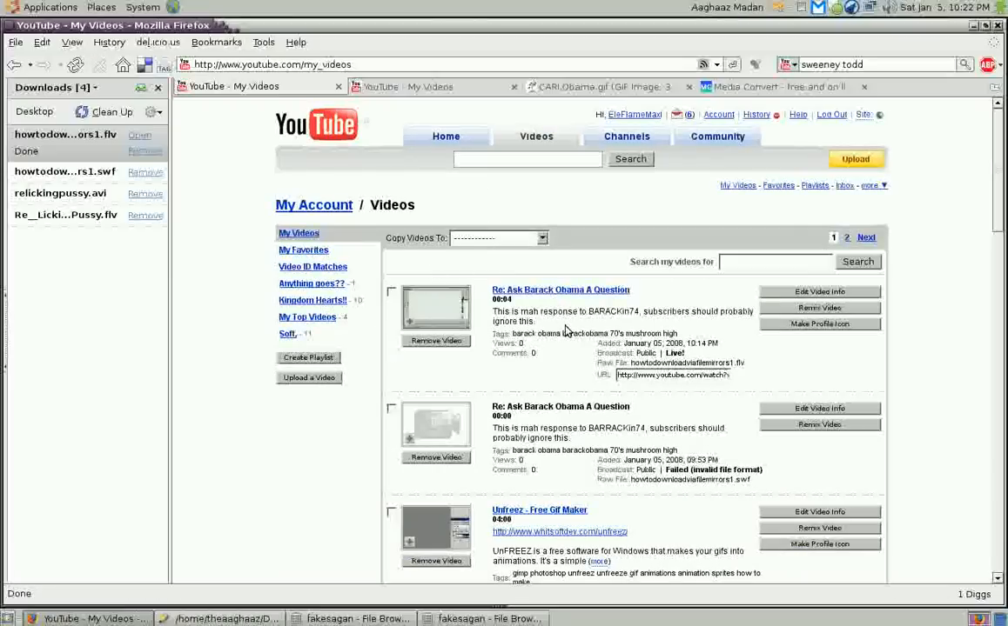
{"action": "left_click", "coordinate": [216, 616]}
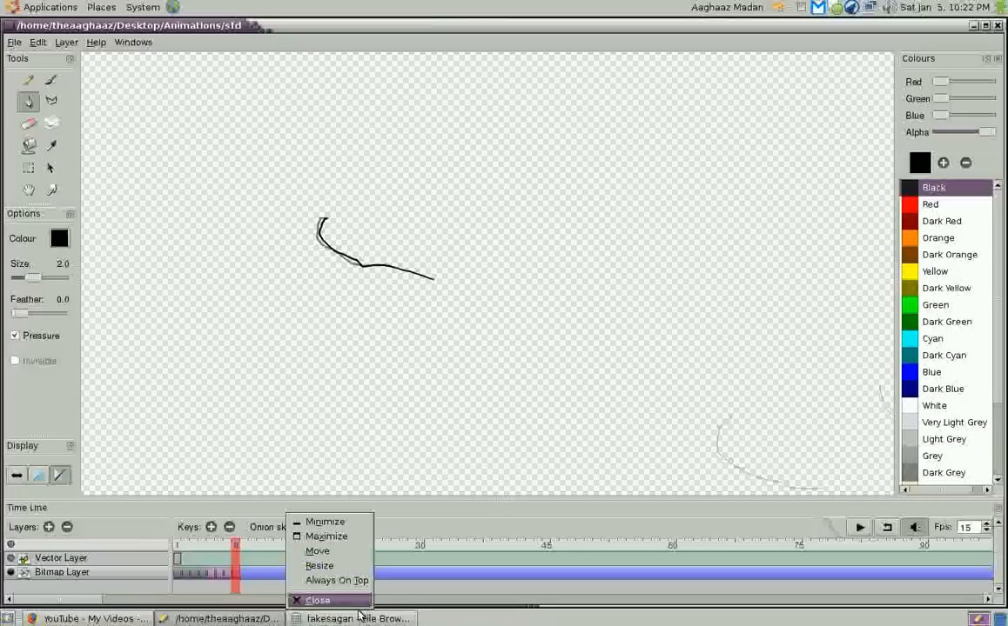
- Bring the Pencil animation window forward from the taskbar
{"action": "left_click", "coordinate": [315, 599]}
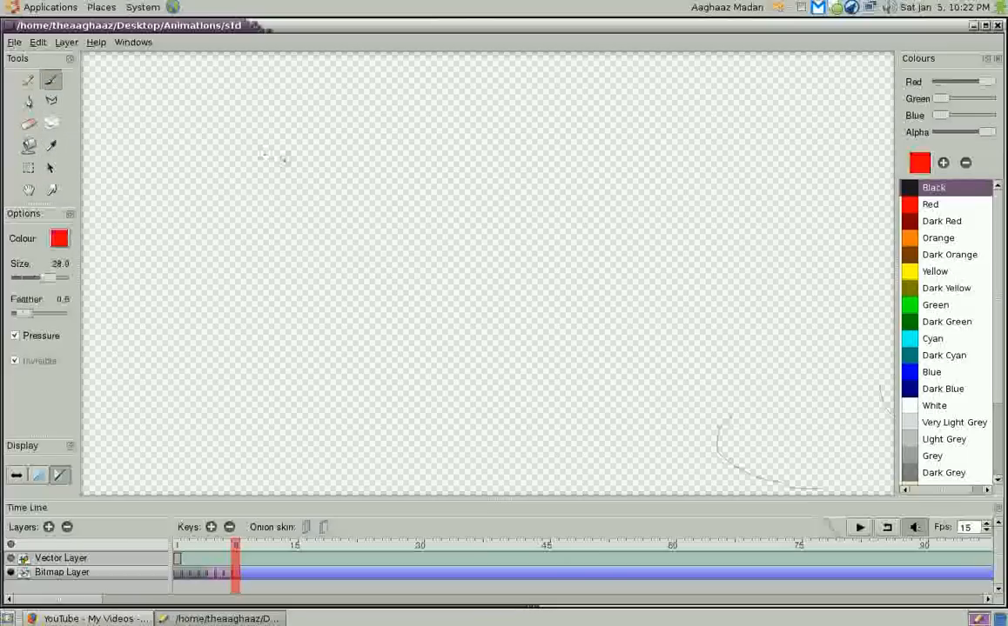
- Paint a thick red stroke, then draw a thin black looping curve
{"action": "left_click_drag", "start_coordinate": [252, 131], "coordinate": [483, 317]}
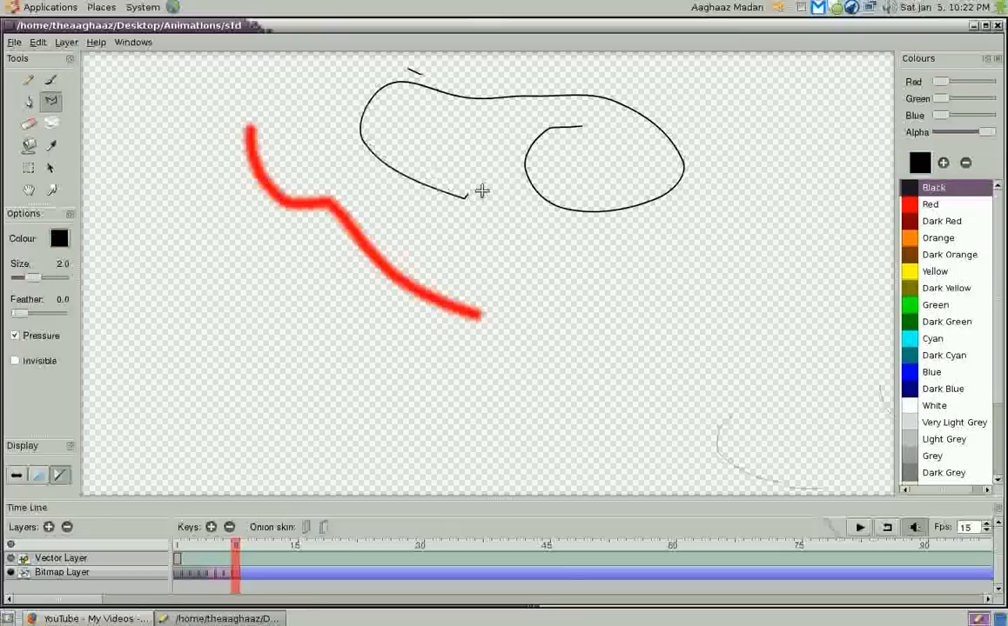
{"action": "left_click_drag", "start_coordinate": [467, 199], "coordinate": [583, 132]}
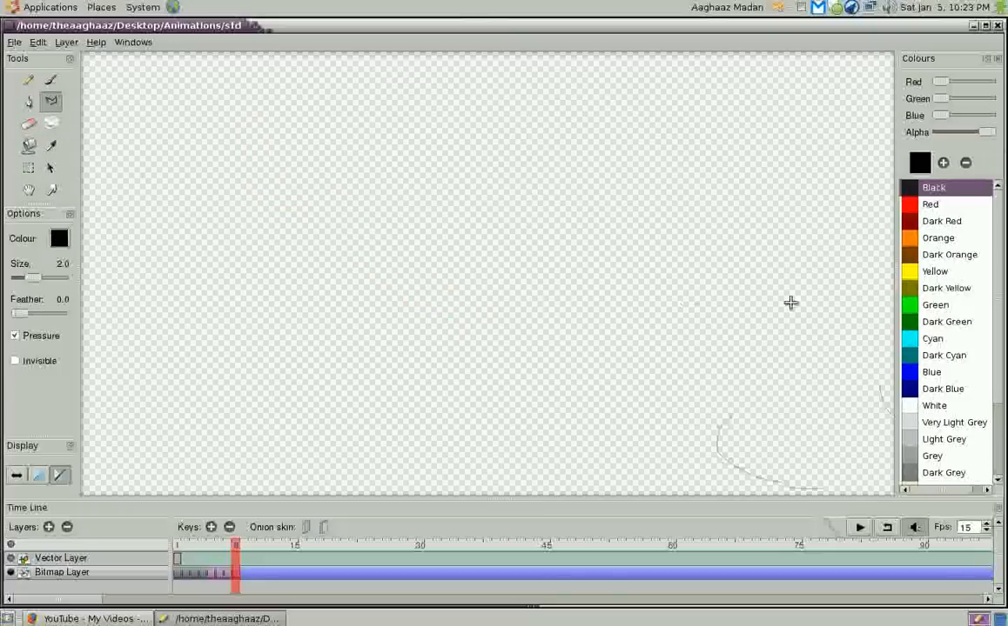
- Add a New Camera Layer from the Timeline's add-layer button
{"action": "left_click", "coordinate": [37, 43]}
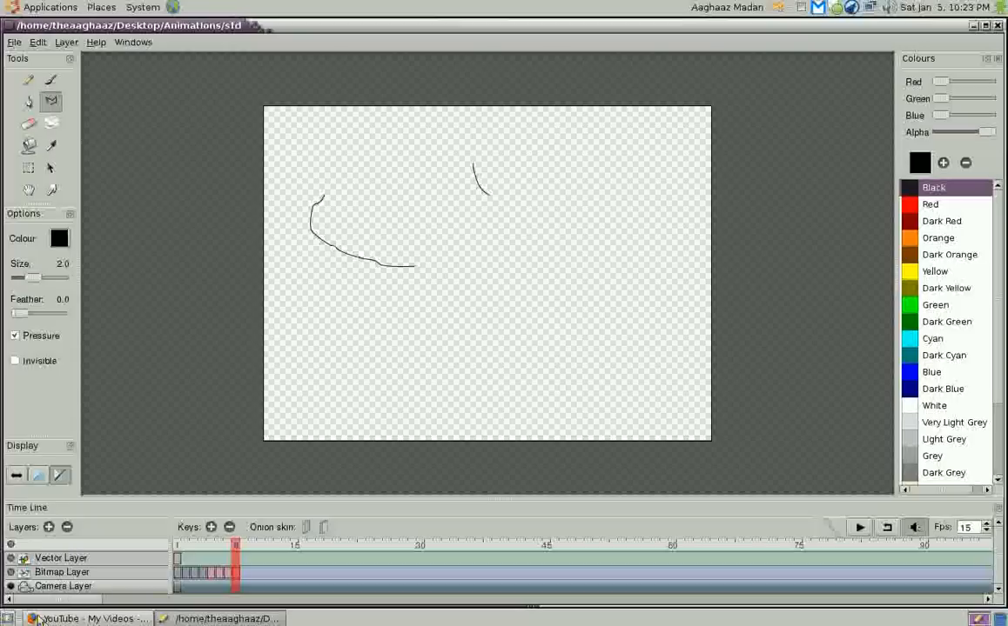
{"action": "mouse_move", "coordinate": [15, 477]}
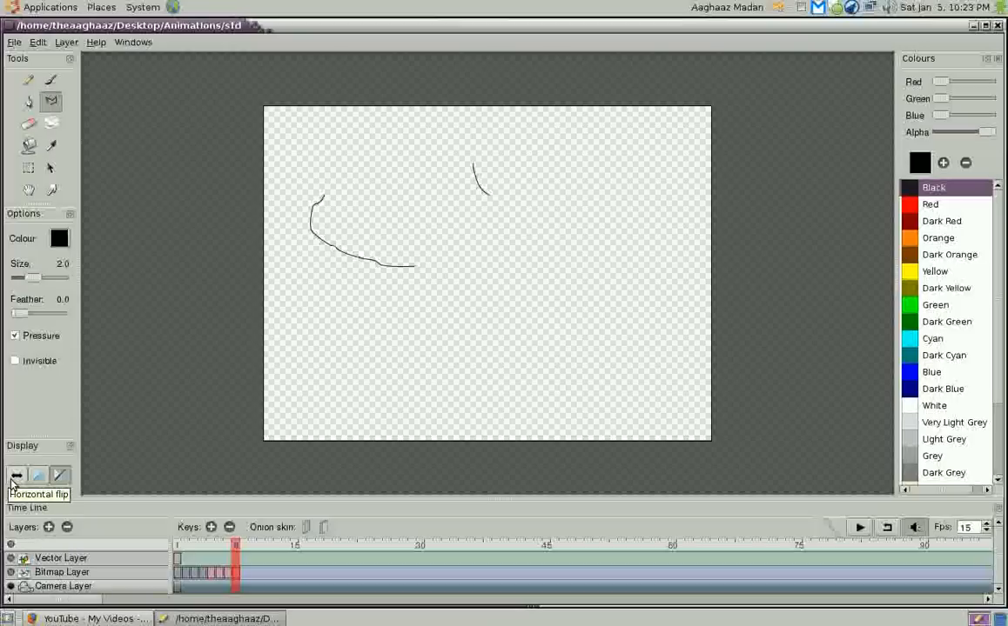
{"action": "mouse_move", "coordinate": [45, 424]}
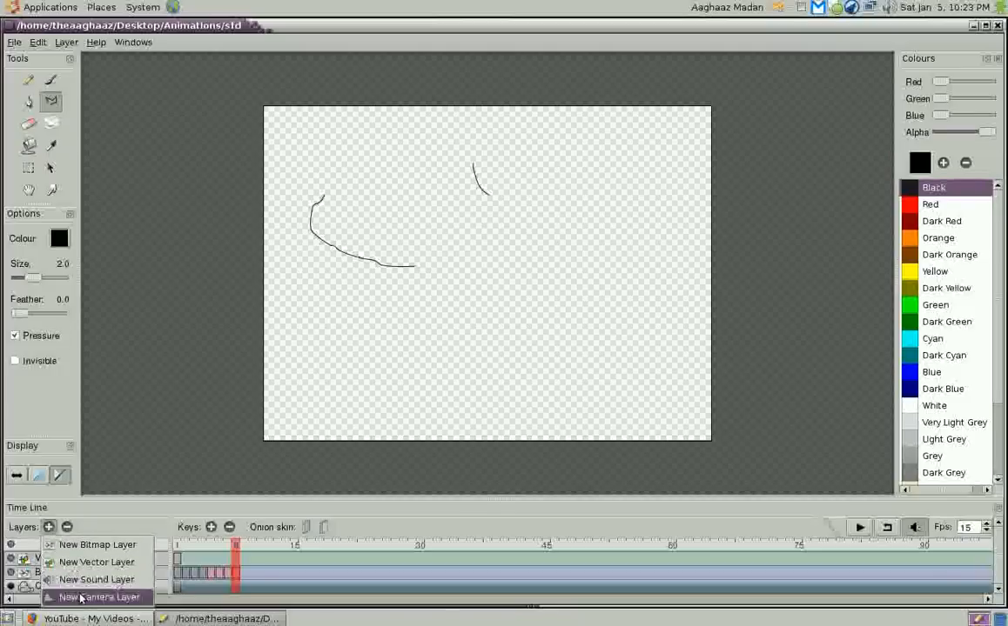
- Add a New Sound Layer beneath the bitmap and camera layers, then glance at the Edit import options
{"action": "left_click", "coordinate": [101, 595]}
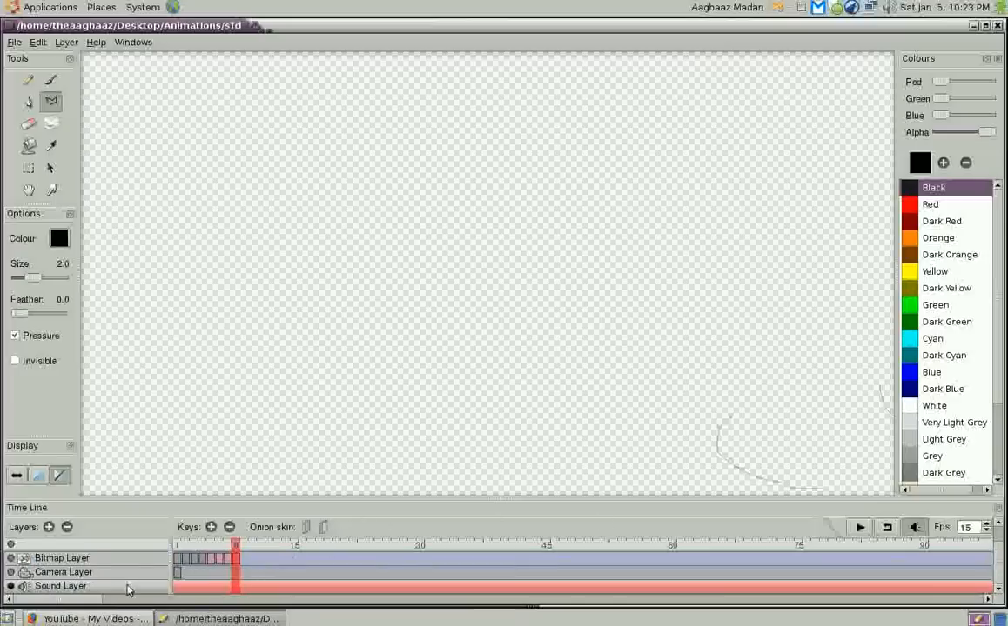
{"action": "left_click", "coordinate": [35, 42]}
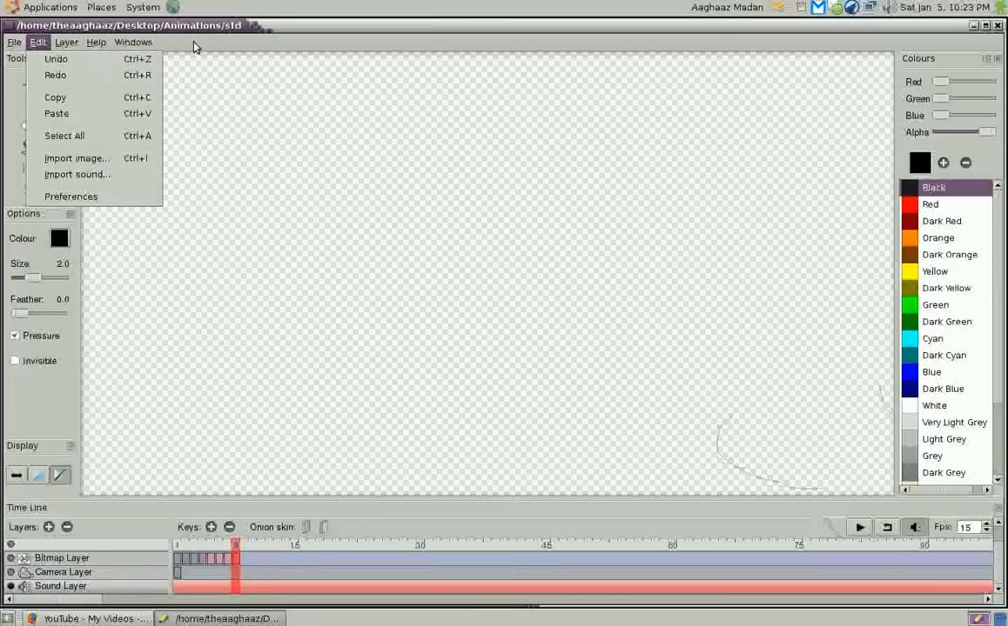
{"action": "left_click", "coordinate": [670, 328]}
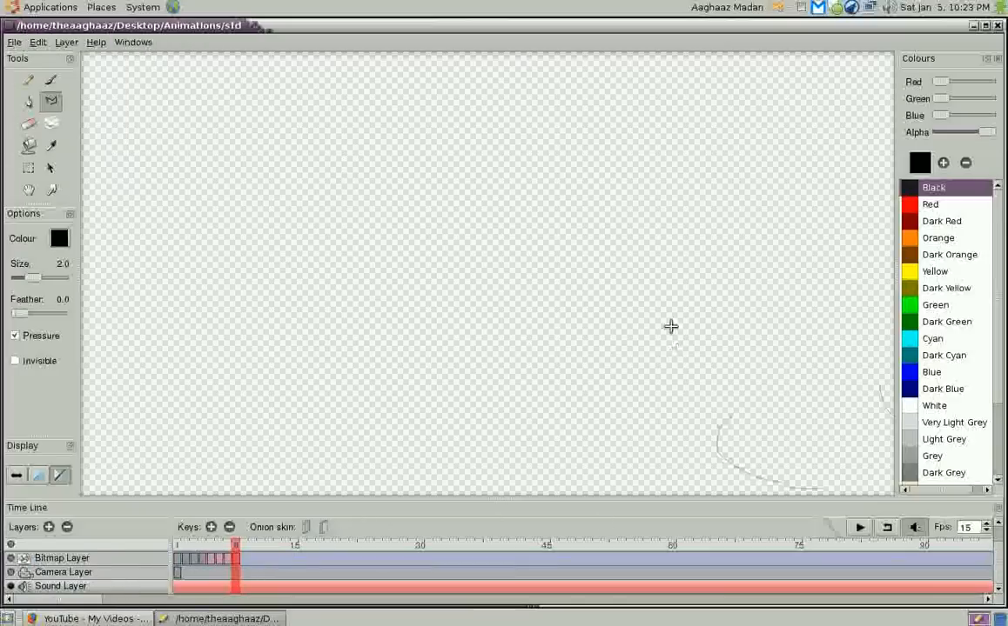
{"action": "mouse_move", "coordinate": [460, 90]}
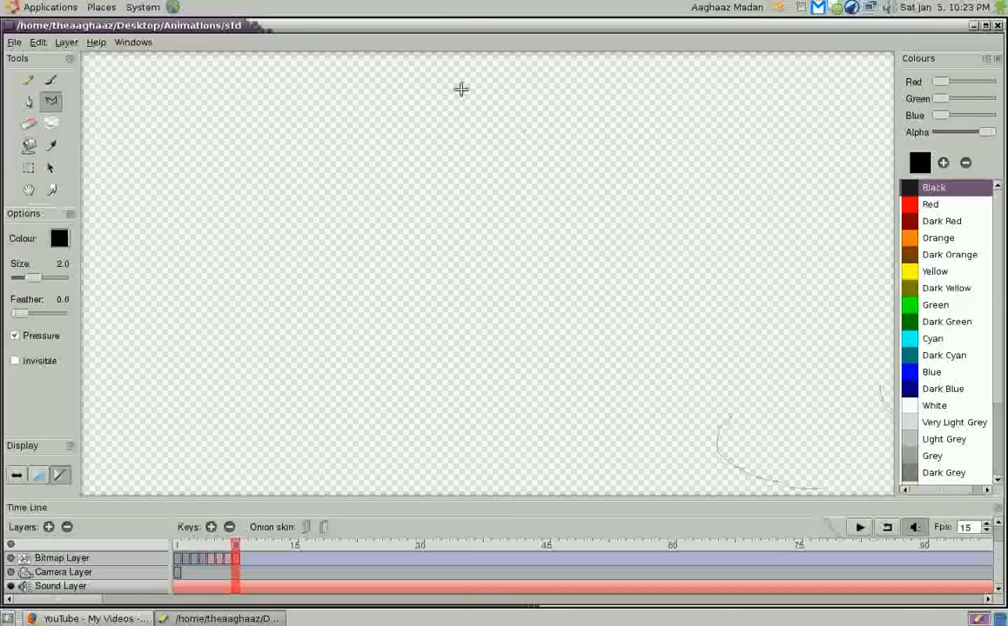
- Browse the desktop's Applications and Places menus and the Help/About options without choosing anything
{"action": "left_click", "coordinate": [40, 7]}
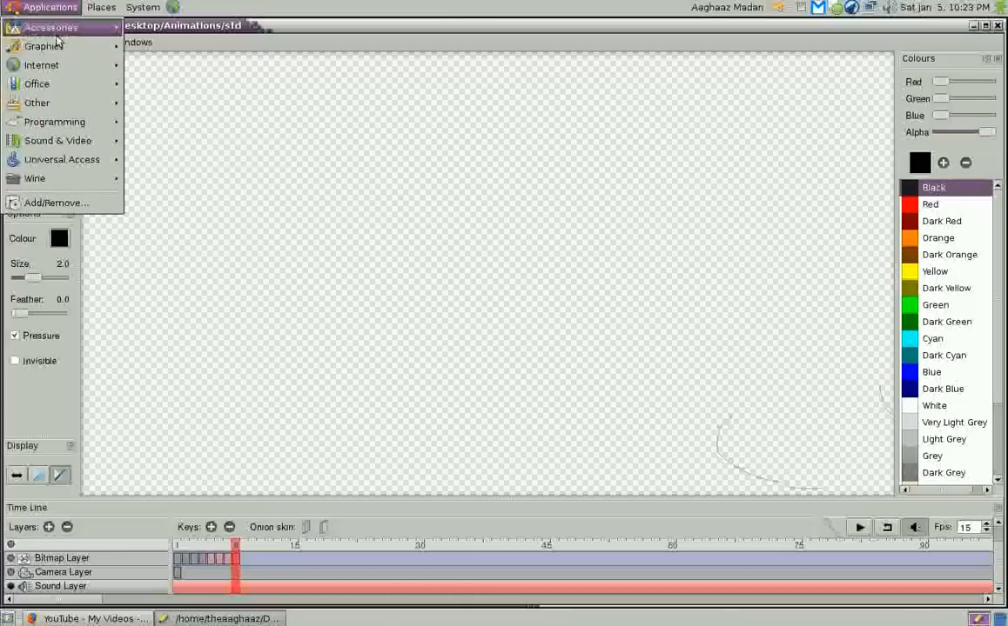
{"action": "left_click", "coordinate": [97, 7]}
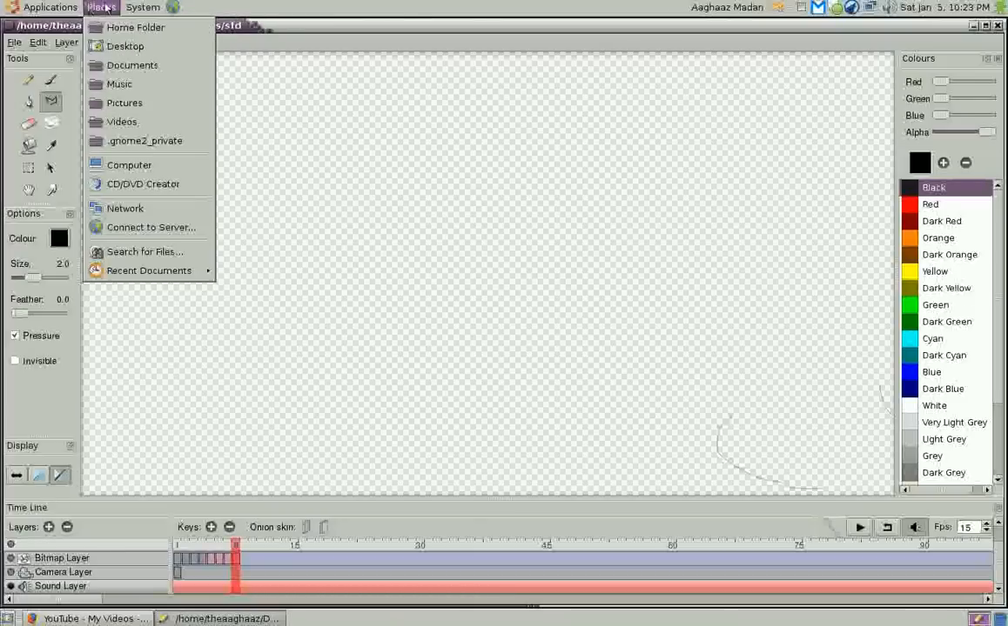
{"action": "left_click", "coordinate": [49, 7]}
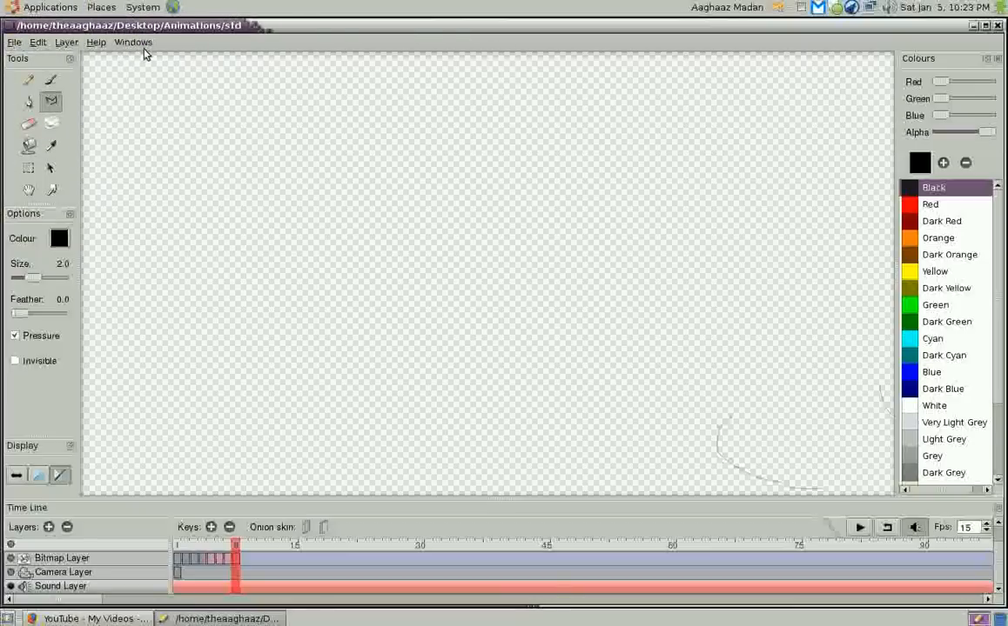
{"action": "mouse_move", "coordinate": [781, 209]}
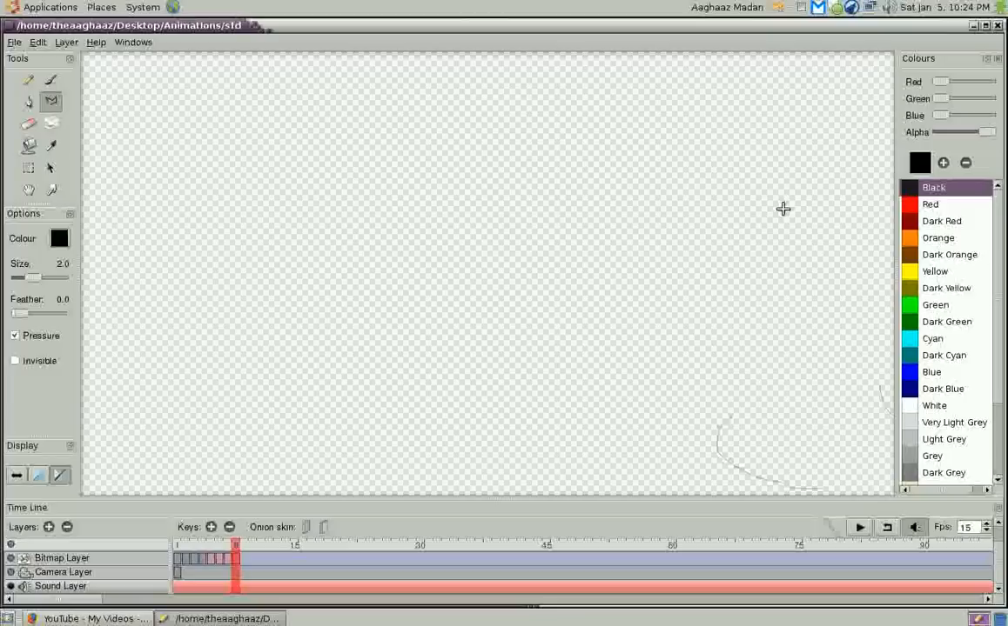
{"action": "mouse_move", "coordinate": [438, 75]}
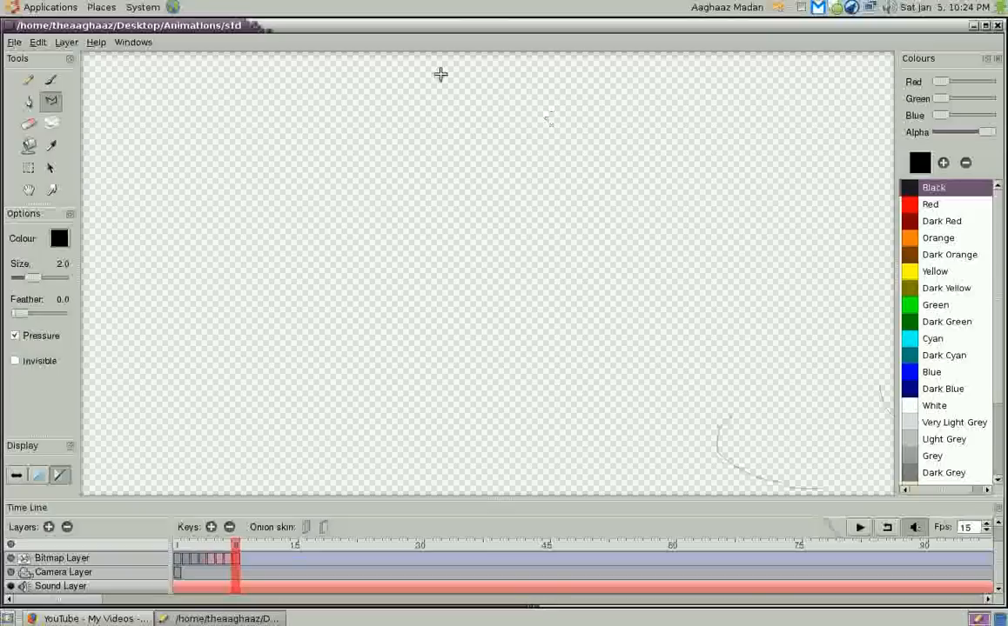
{"action": "left_click", "coordinate": [98, 43]}
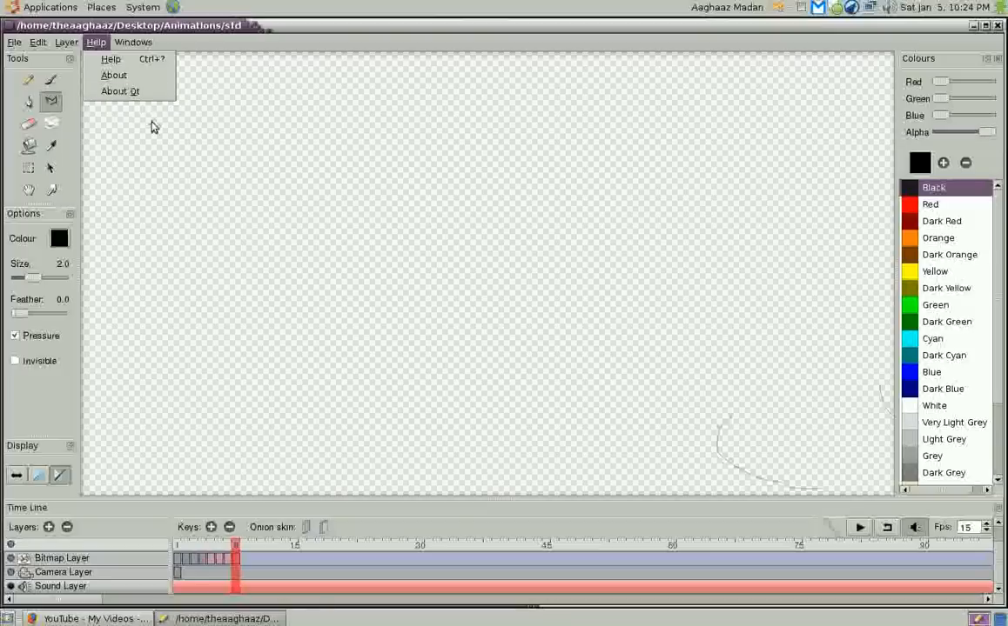
{"action": "left_click", "coordinate": [190, 125]}
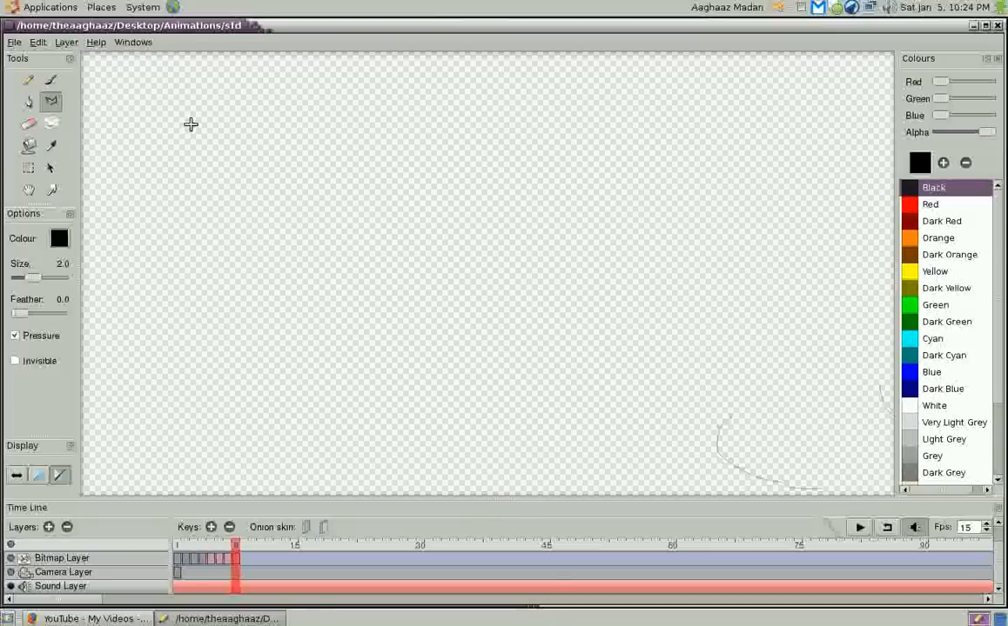
{"action": "mouse_move", "coordinate": [181, 111]}
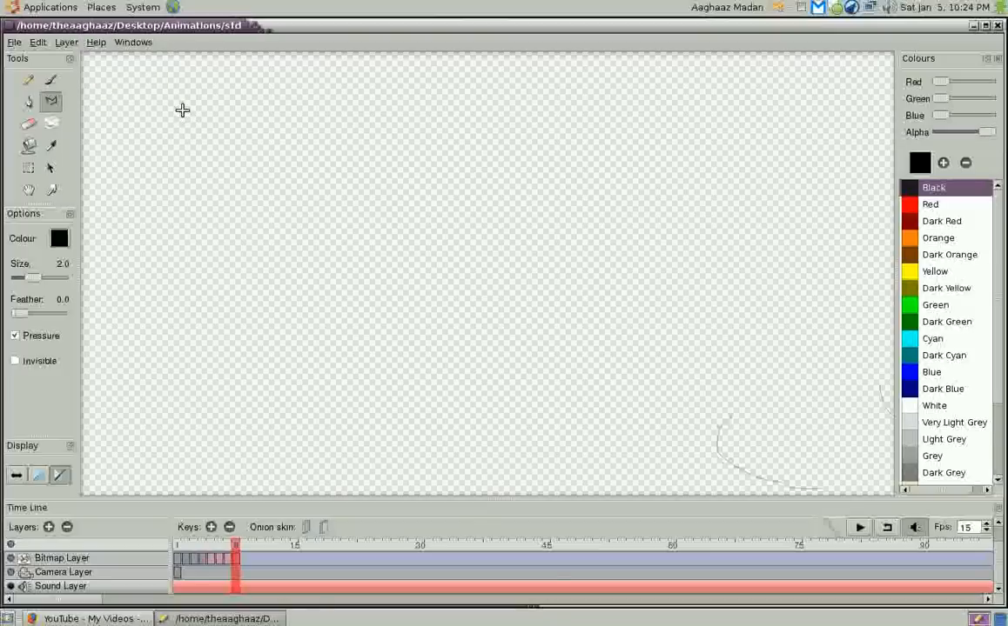
{"action": "mouse_move", "coordinate": [679, 127]}
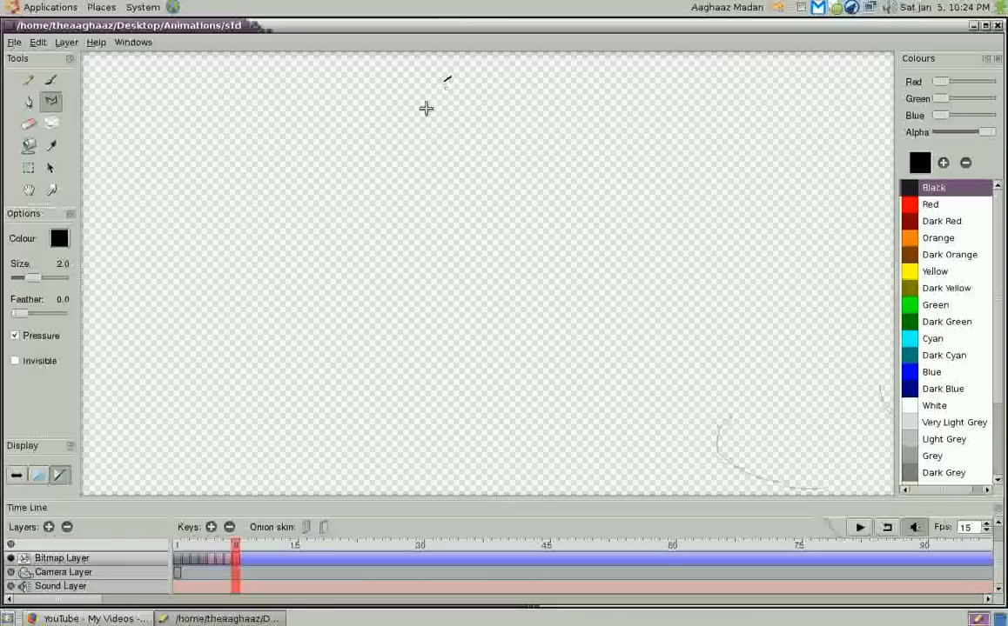
{"action": "left_click_drag", "start_coordinate": [453, 79], "coordinate": [461, 84]}
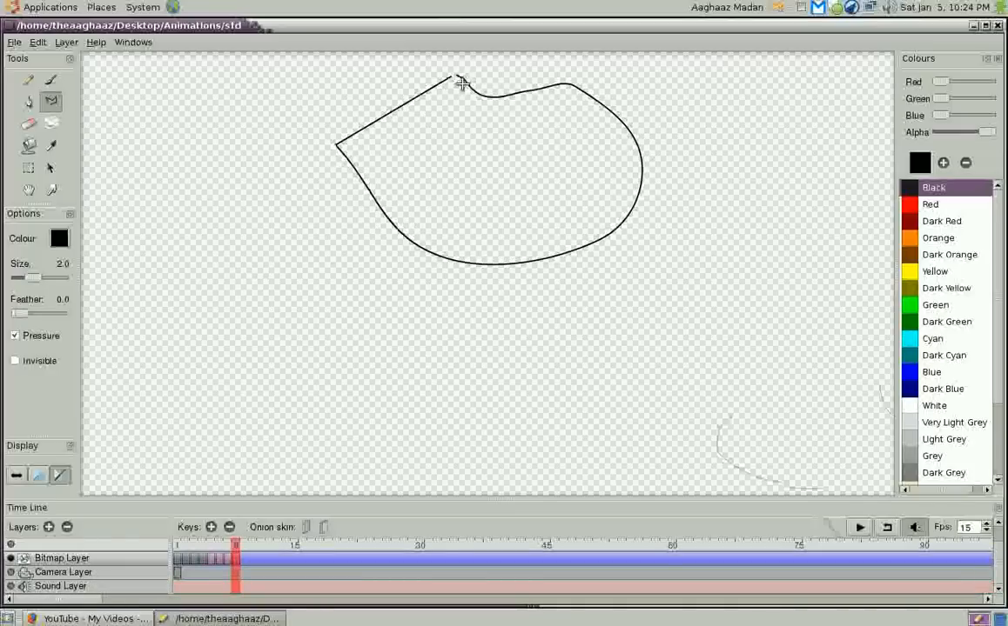
{"action": "left_click_drag", "start_coordinate": [449, 79], "coordinate": [252, 178]}
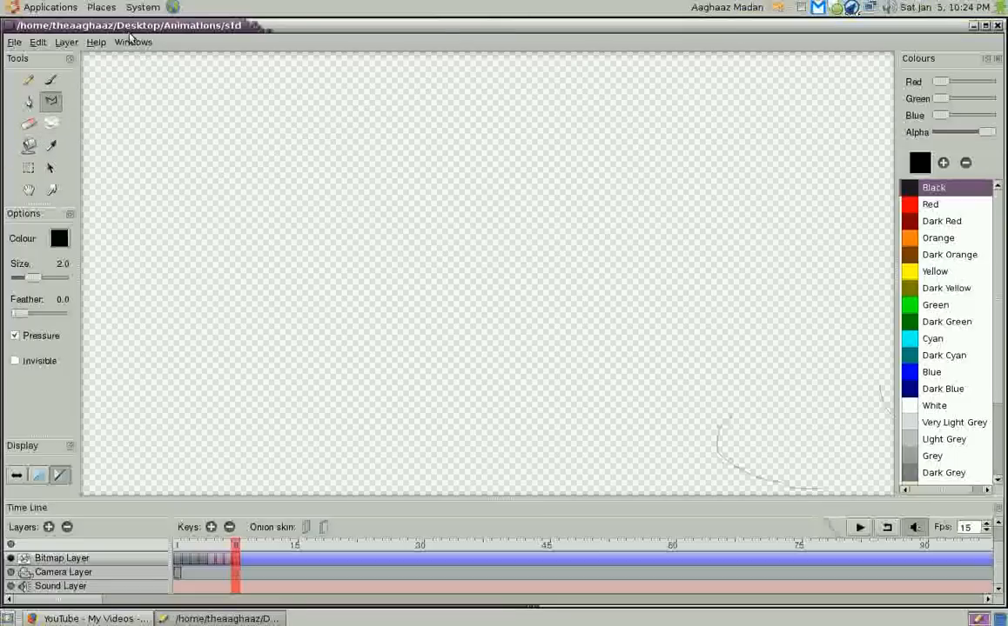
{"action": "left_click", "coordinate": [60, 41]}
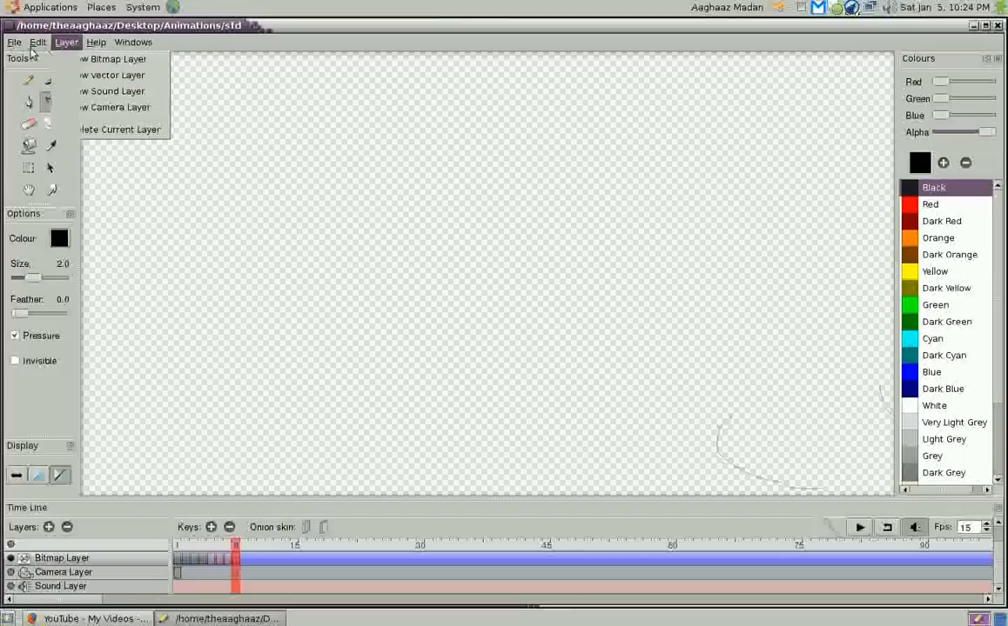
{"action": "left_click", "coordinate": [35, 42]}
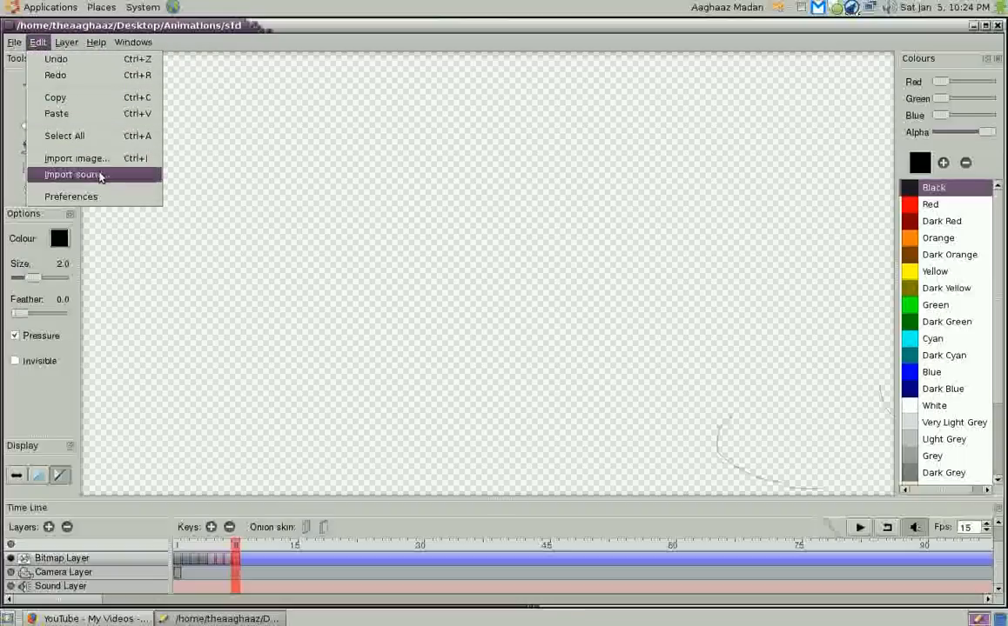
{"action": "left_click", "coordinate": [12, 42]}
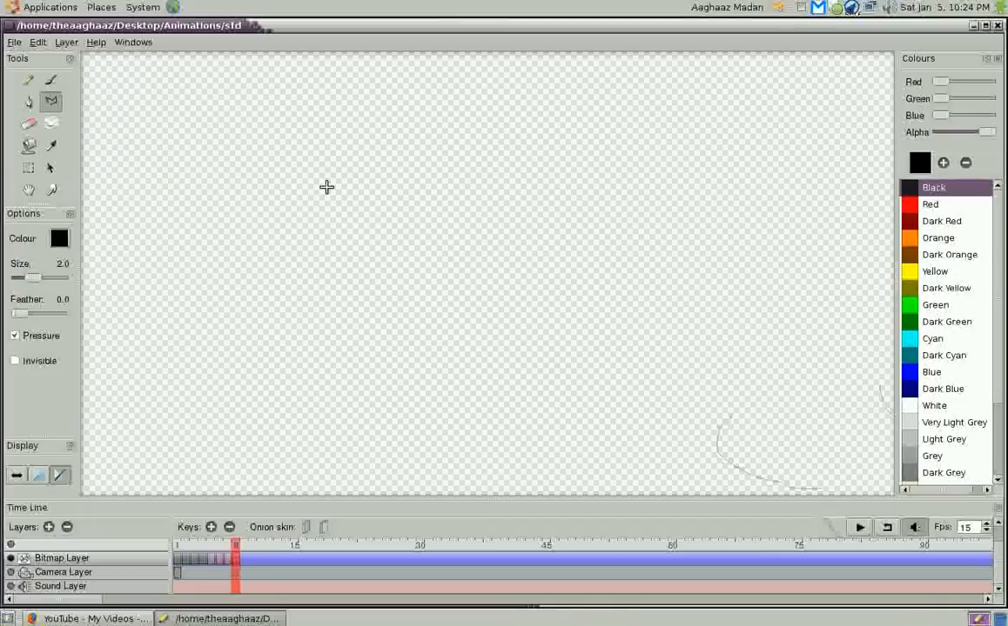
{"action": "mouse_move", "coordinate": [336, 446]}
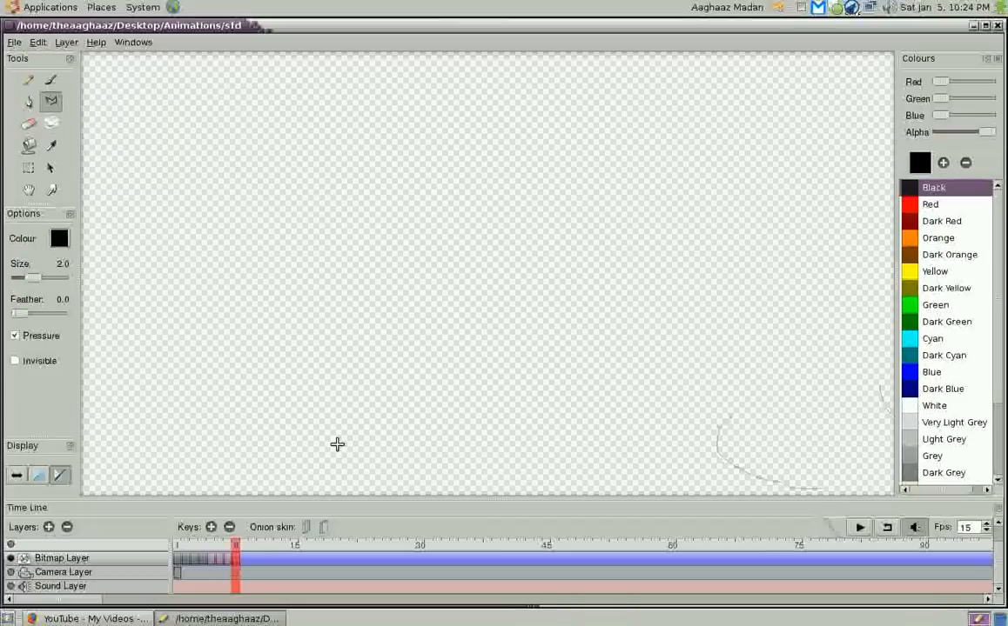